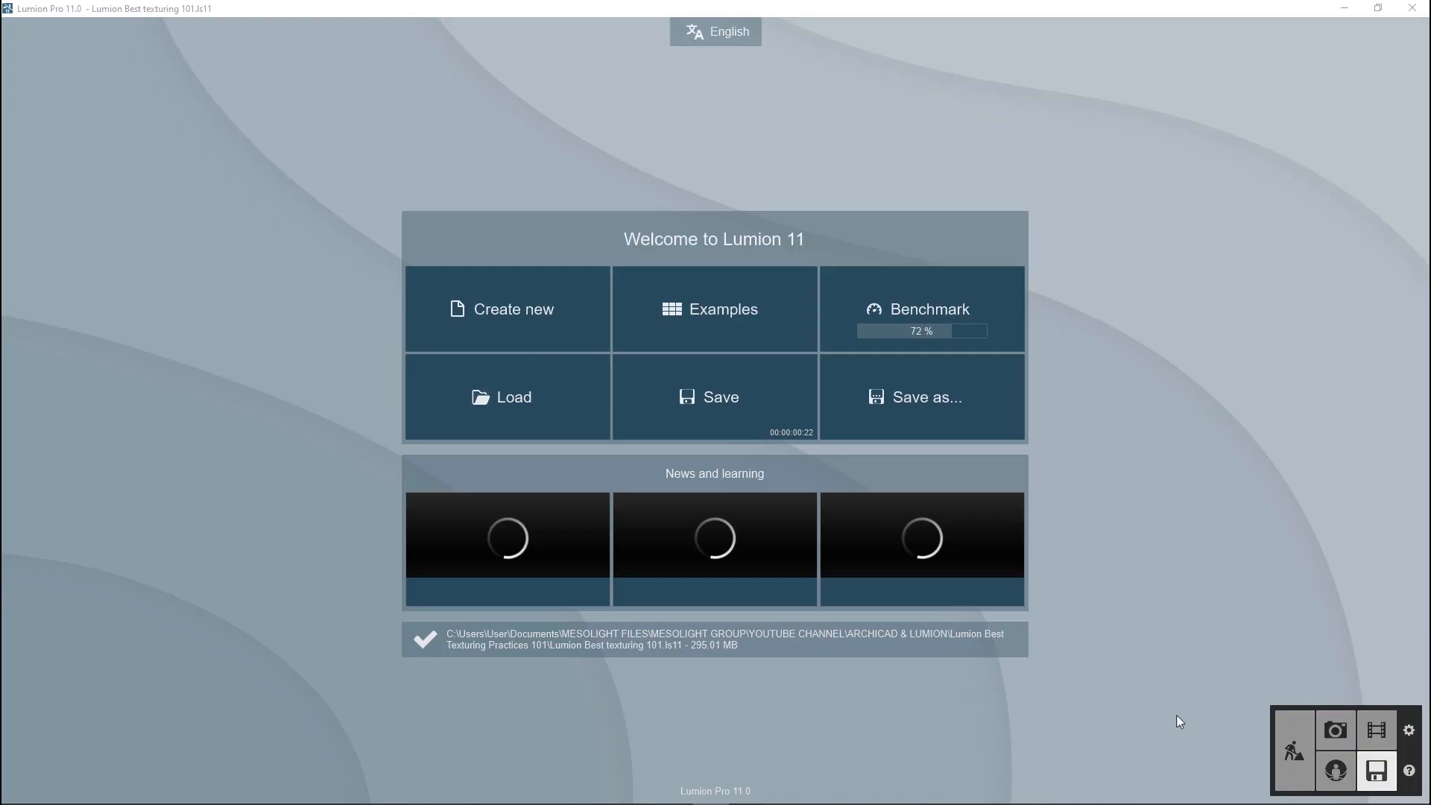
pyautogui.moveTo(1291, 744)
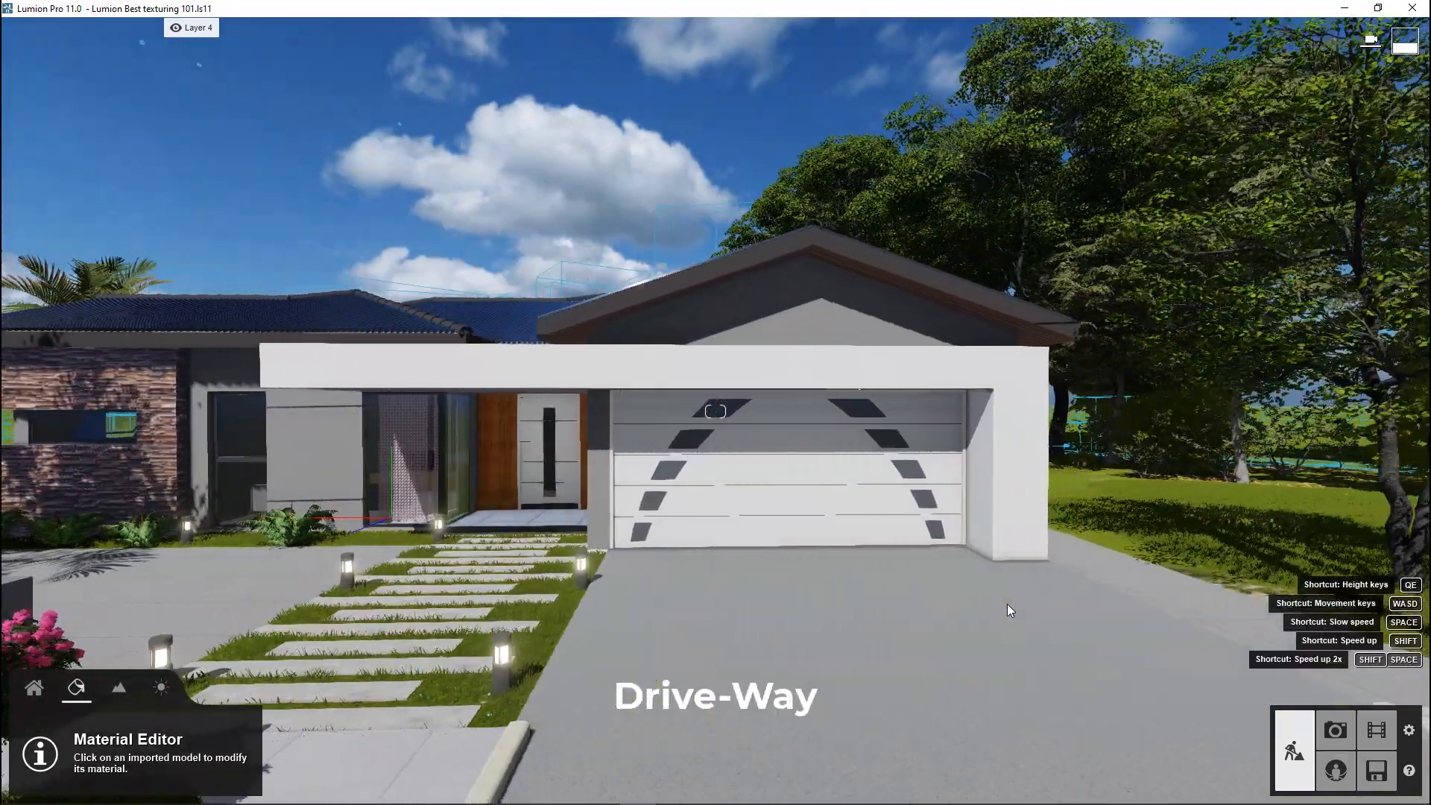
# Select the driveway surface to edit its Concrete 001 1024 material
pyautogui.click(825, 627)
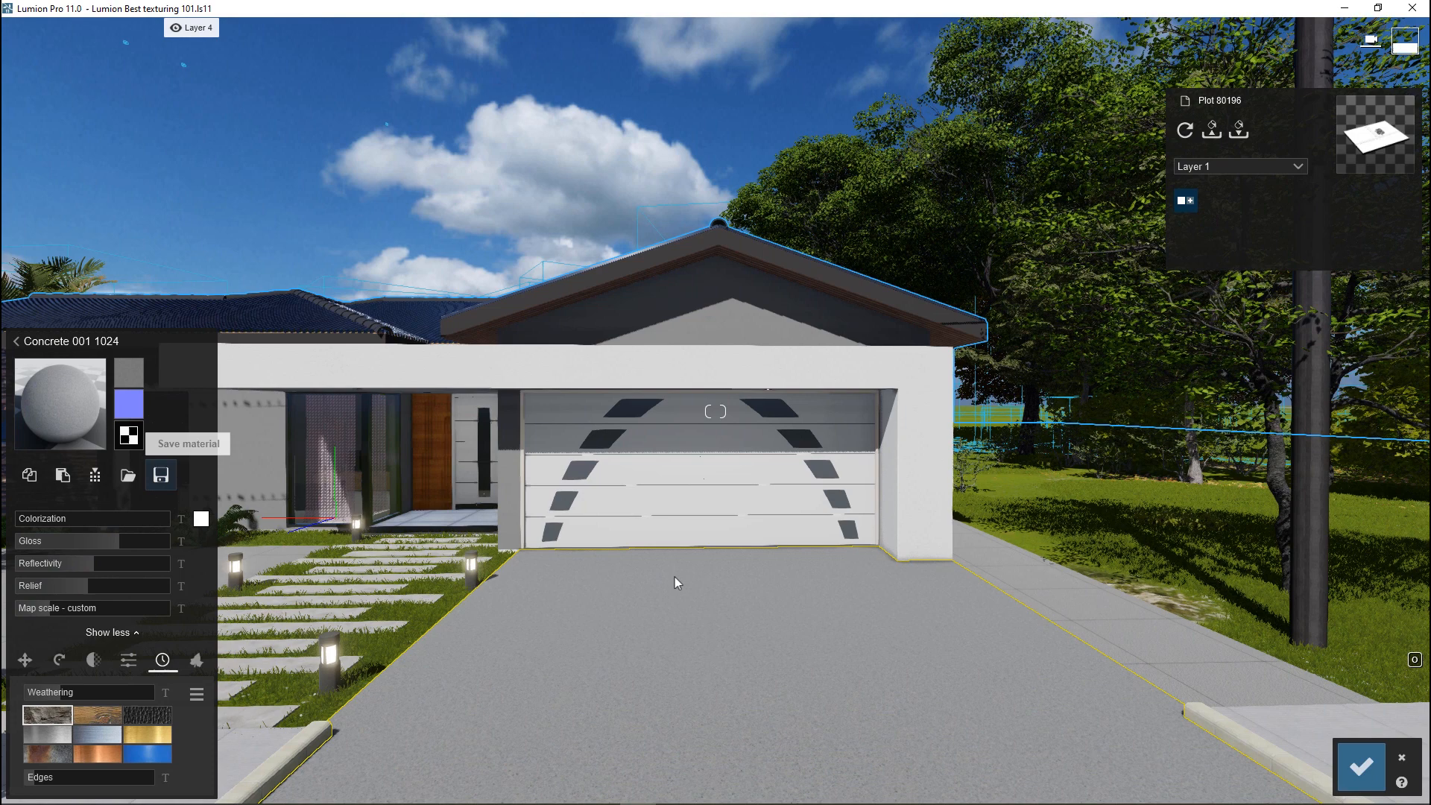
# Load the pavement_19-4K basecolor and normal PNGs from TUTORIAL TEXTURES into the driveway's colour map
pyautogui.click(129, 372)
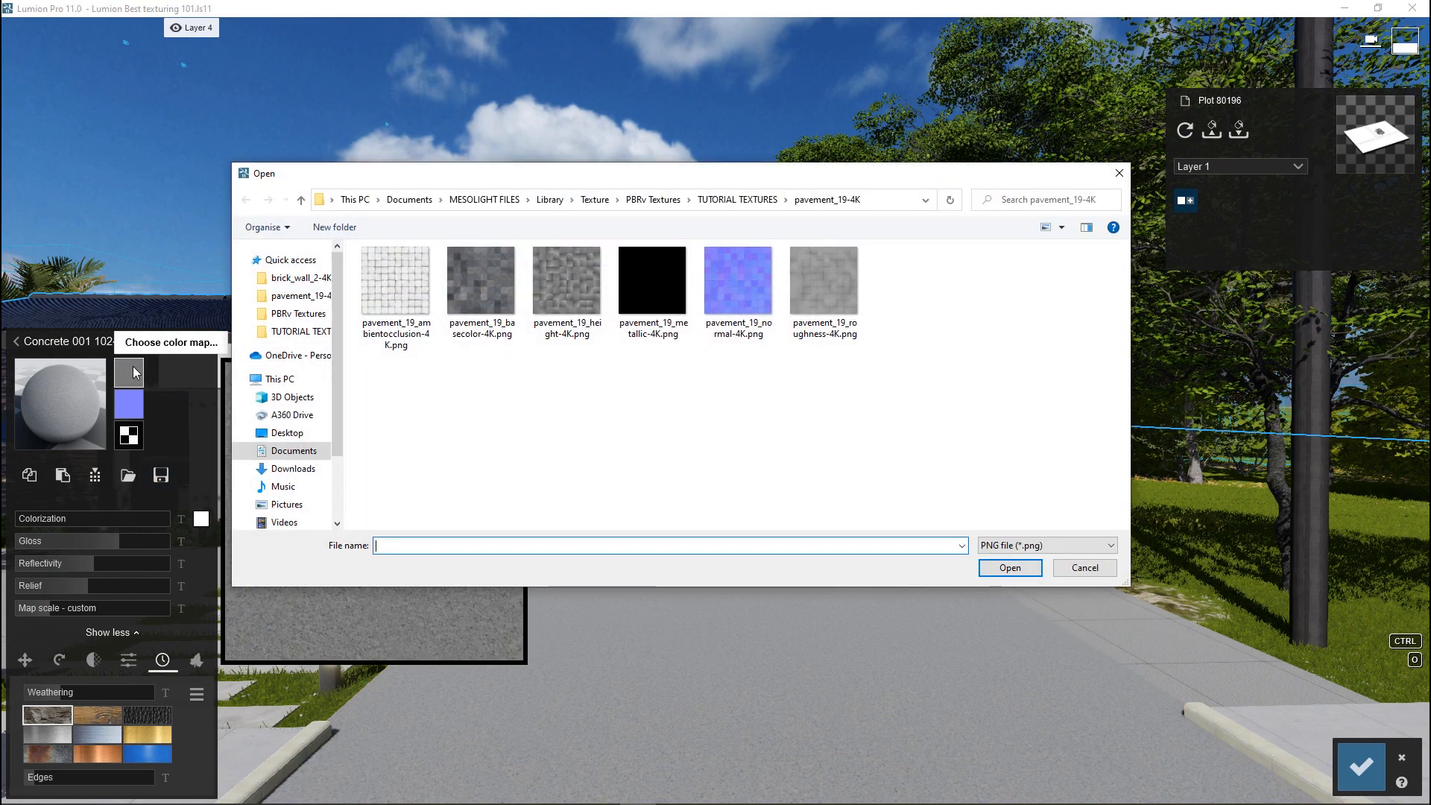
pyautogui.click(738, 198)
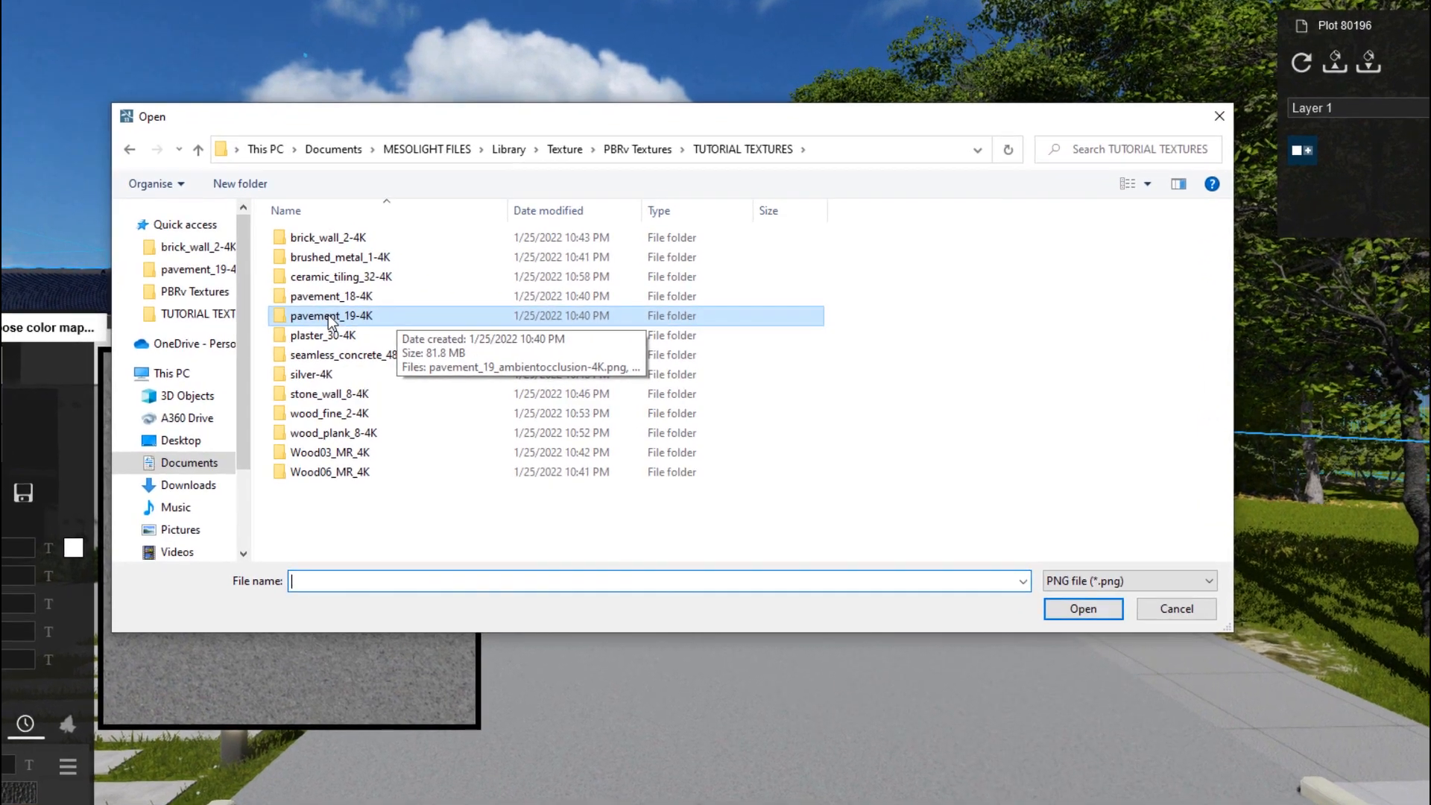
pyautogui.doubleClick(330, 315)
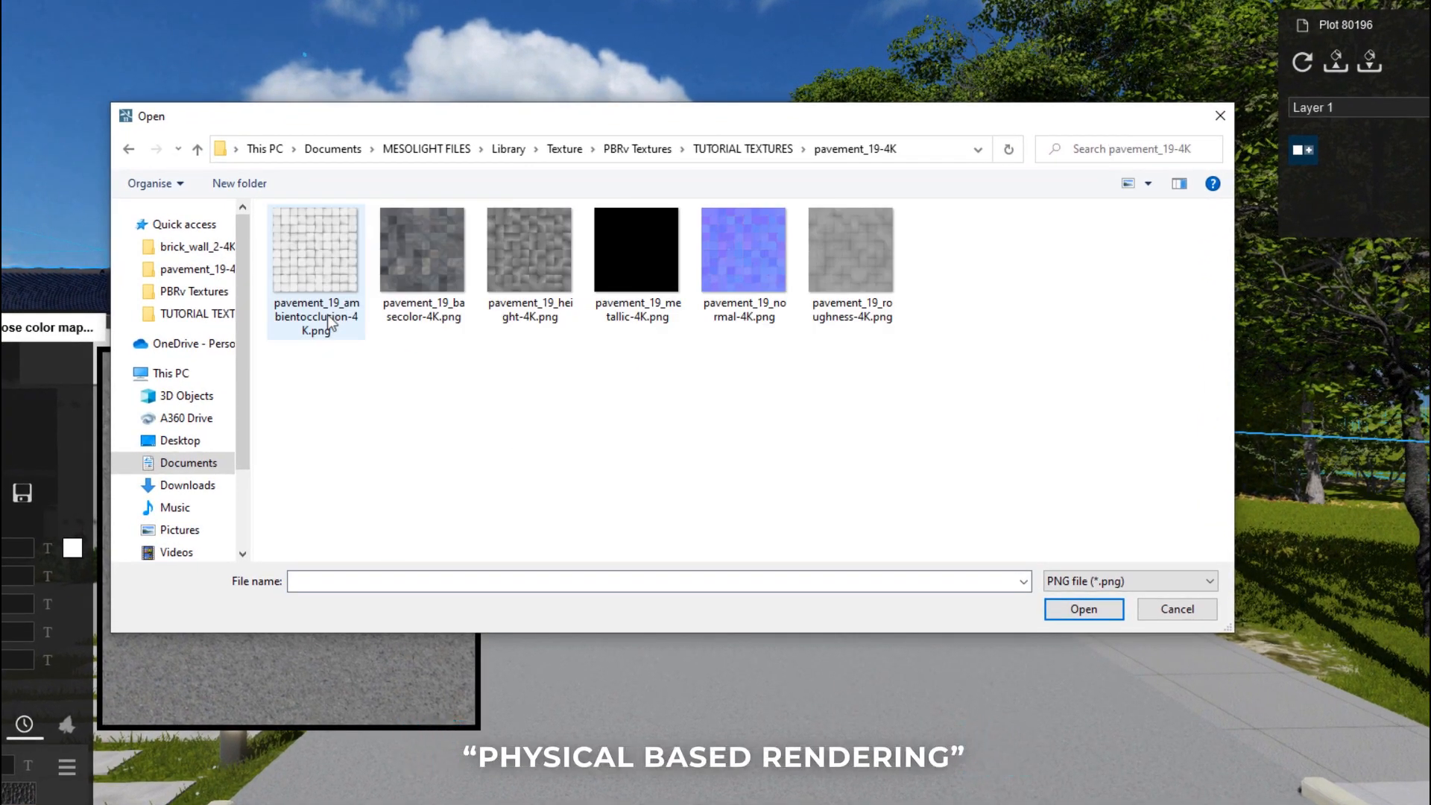
pyautogui.click(823, 279)
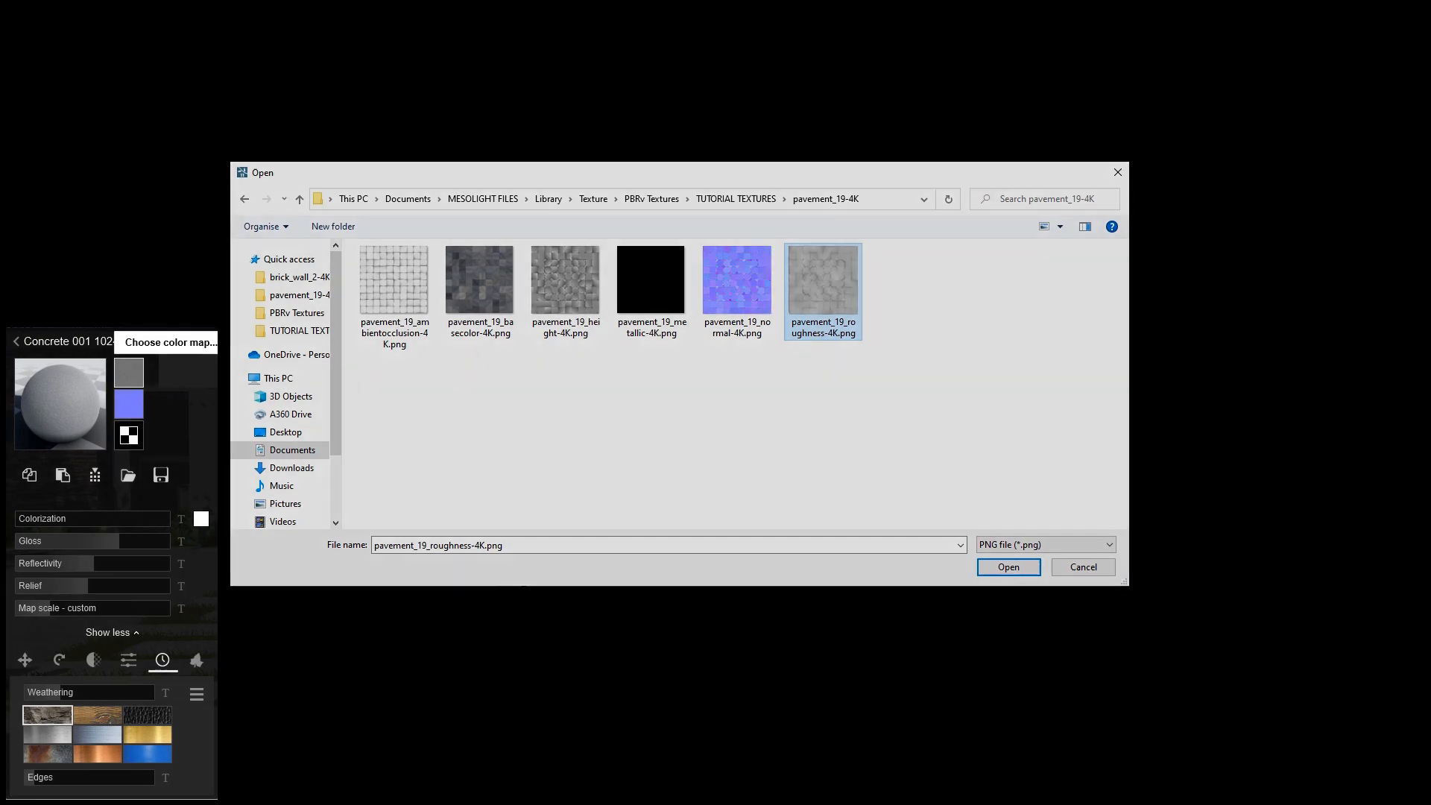
pyautogui.click(1007, 566)
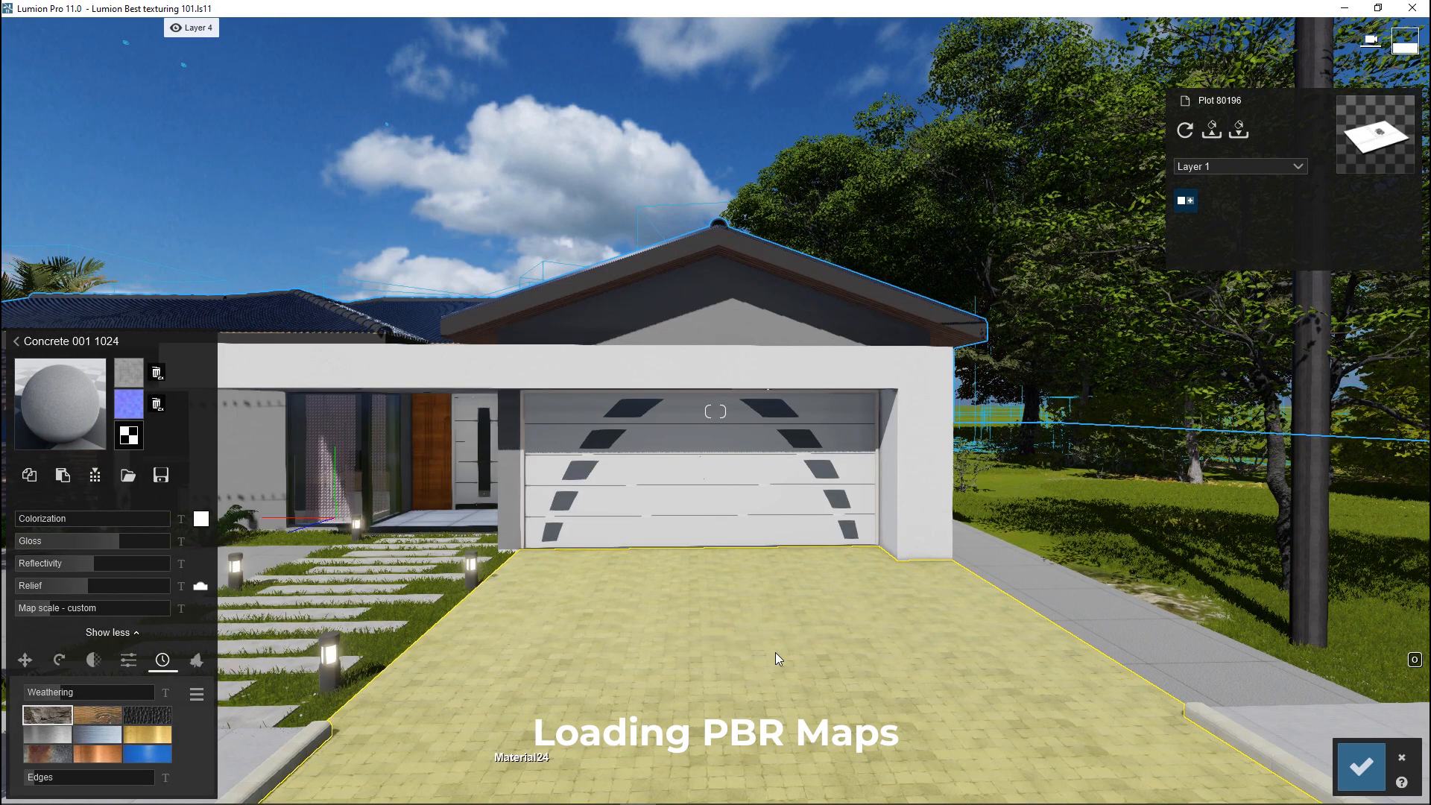
# Load the pavement height map into the third slot as the driveway's displacement map
pyautogui.click(156, 407)
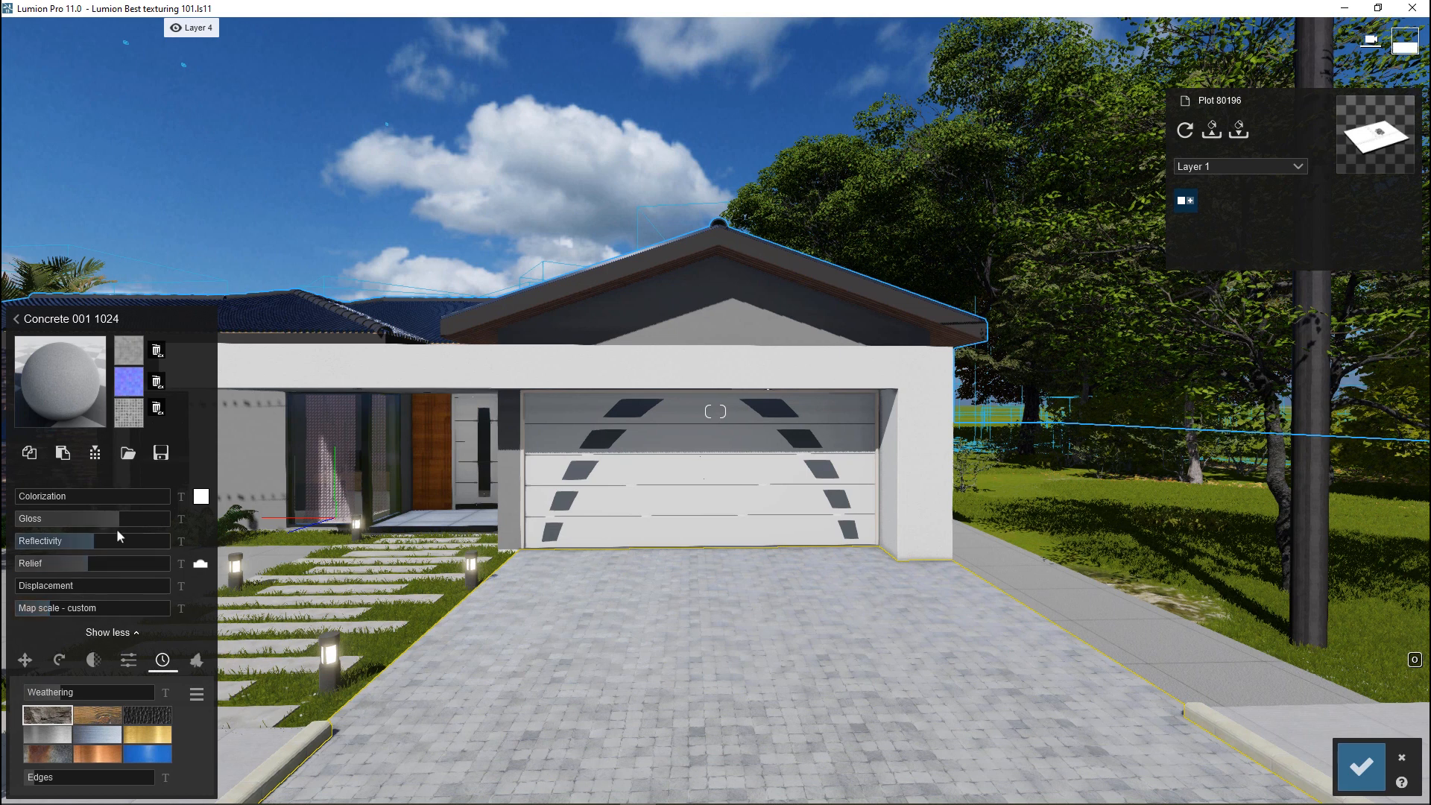
# Set the paving's gloss and reflectivity to about 1.1 and lower its relief to 0.5
pyautogui.moveTo(82, 518); pyautogui.dragTo(119, 519)
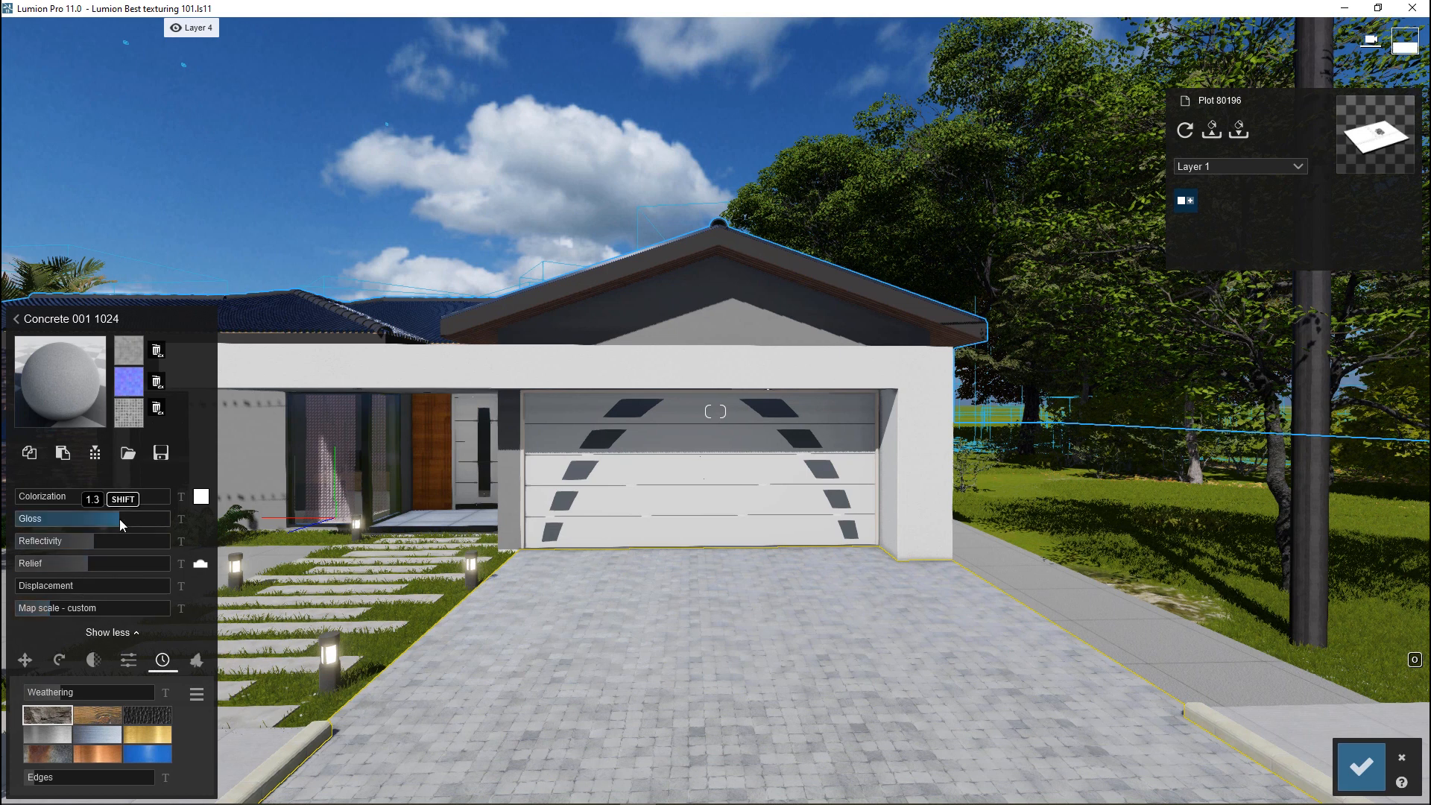
pyautogui.click(91, 498)
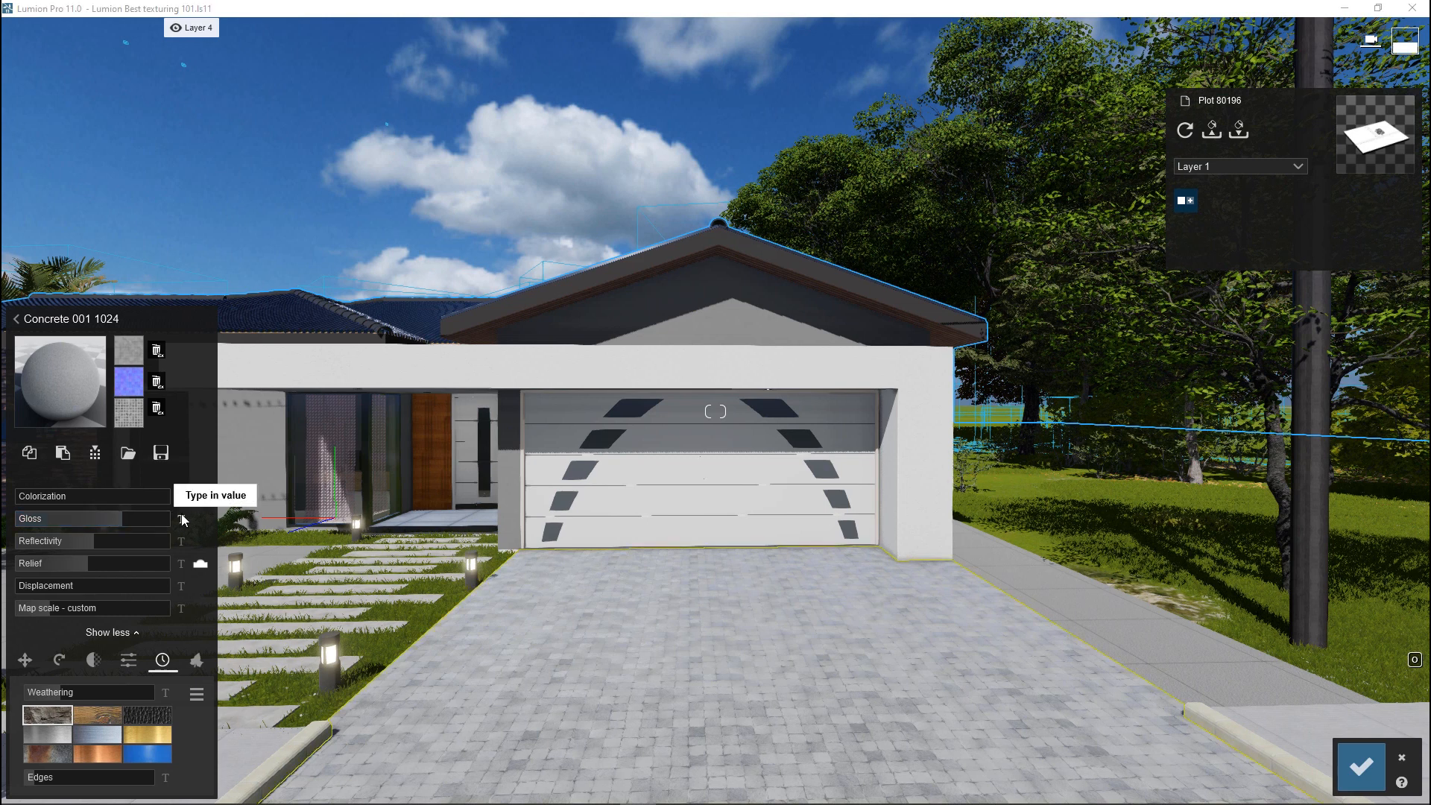
pyautogui.click(183, 519)
pyautogui.write('1.1')
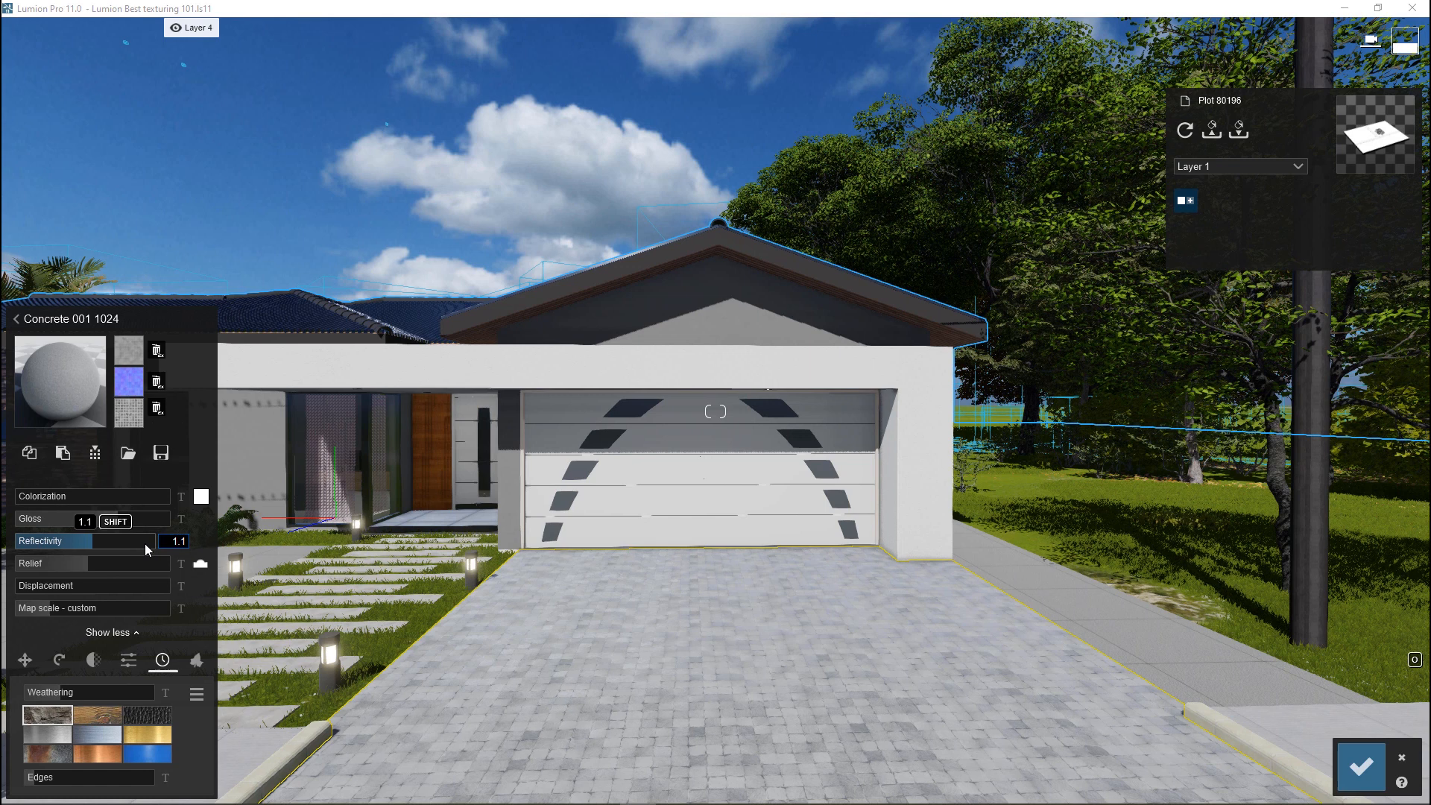
pyautogui.moveTo(108, 539); pyautogui.dragTo(91, 563)
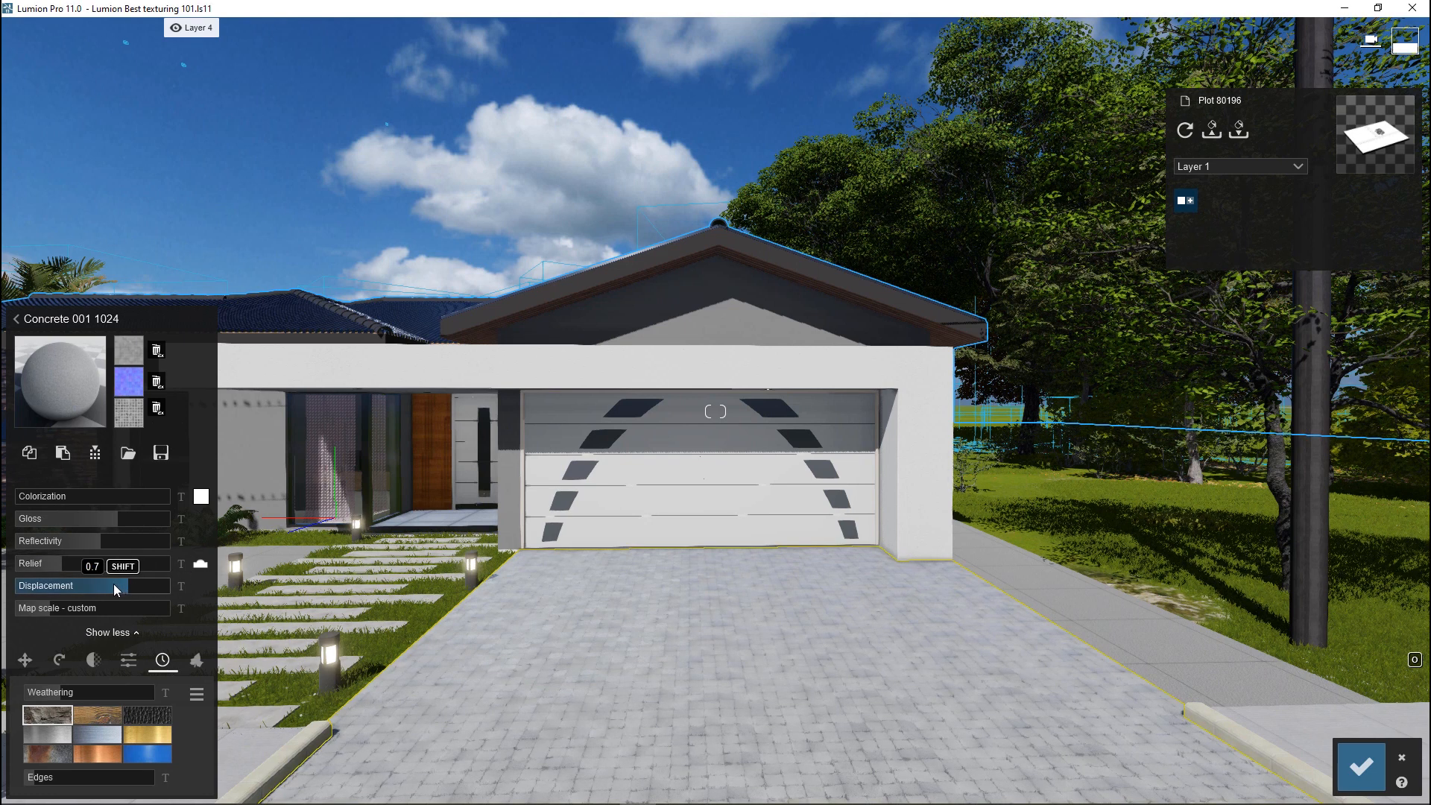
pyautogui.moveTo(105, 564); pyautogui.dragTo(87, 564)
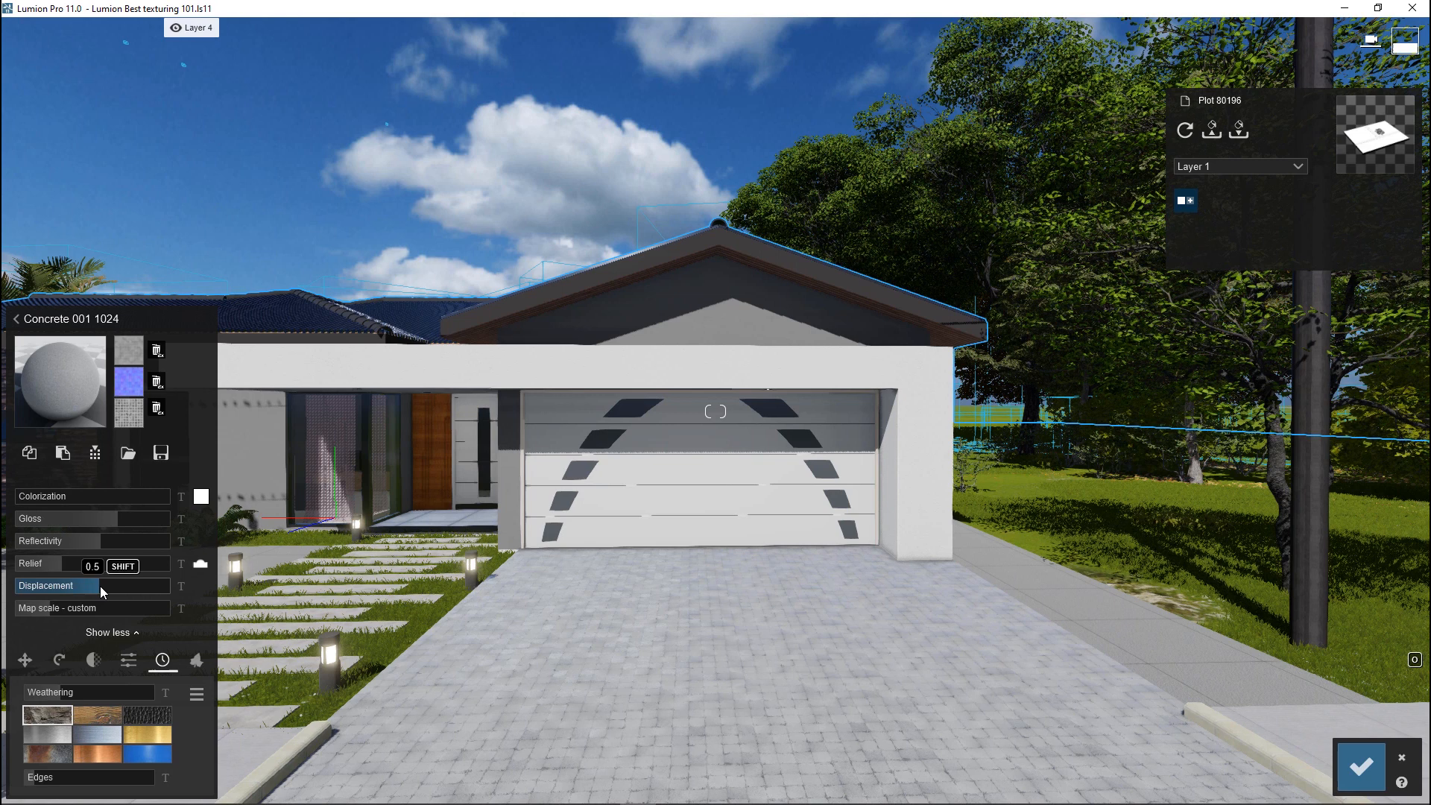
pyautogui.moveTo(82, 566); pyautogui.dragTo(93, 566)
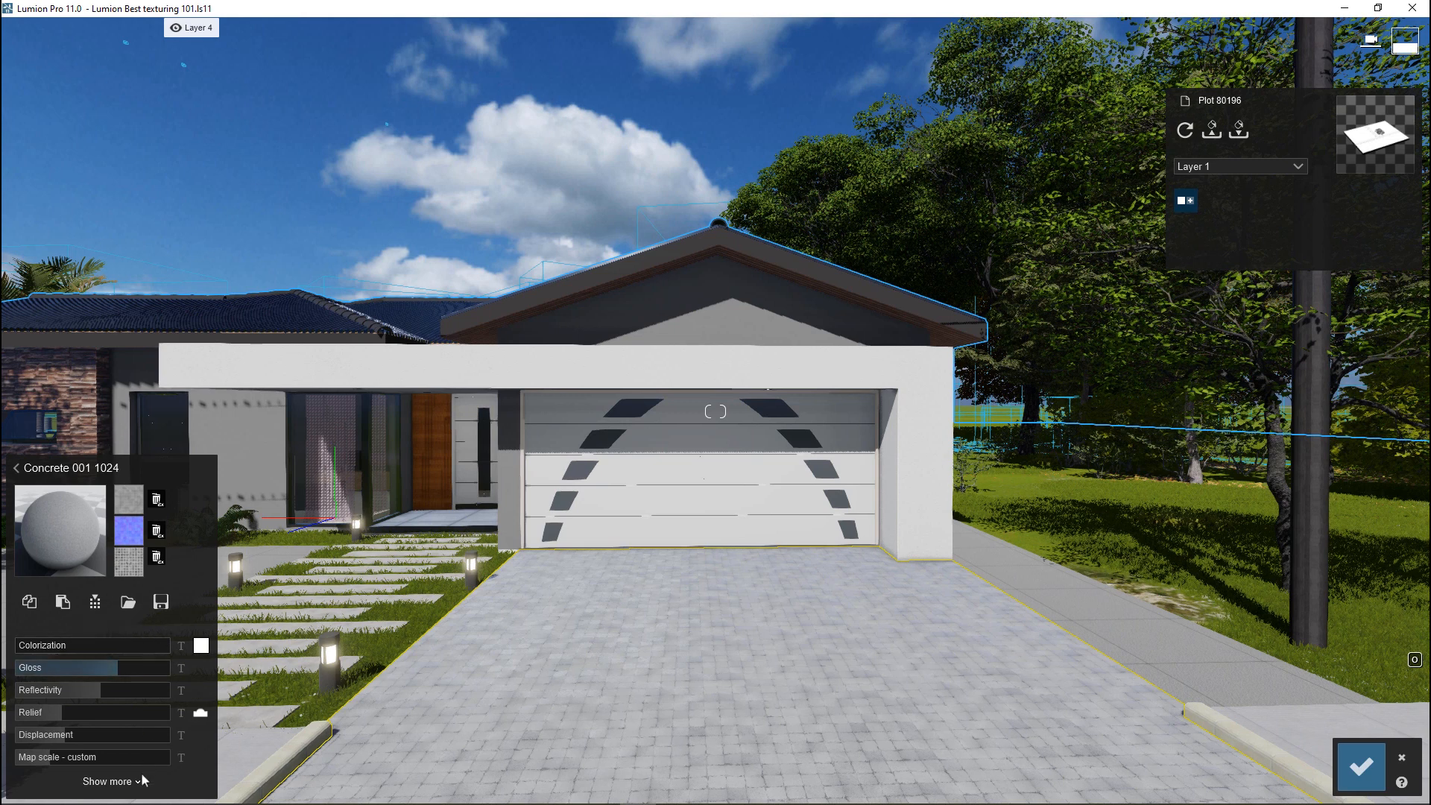
# Reveal the extra settings and apply a light weathering value to the driveway paving
pyautogui.click(107, 779)
pyautogui.write('.01')
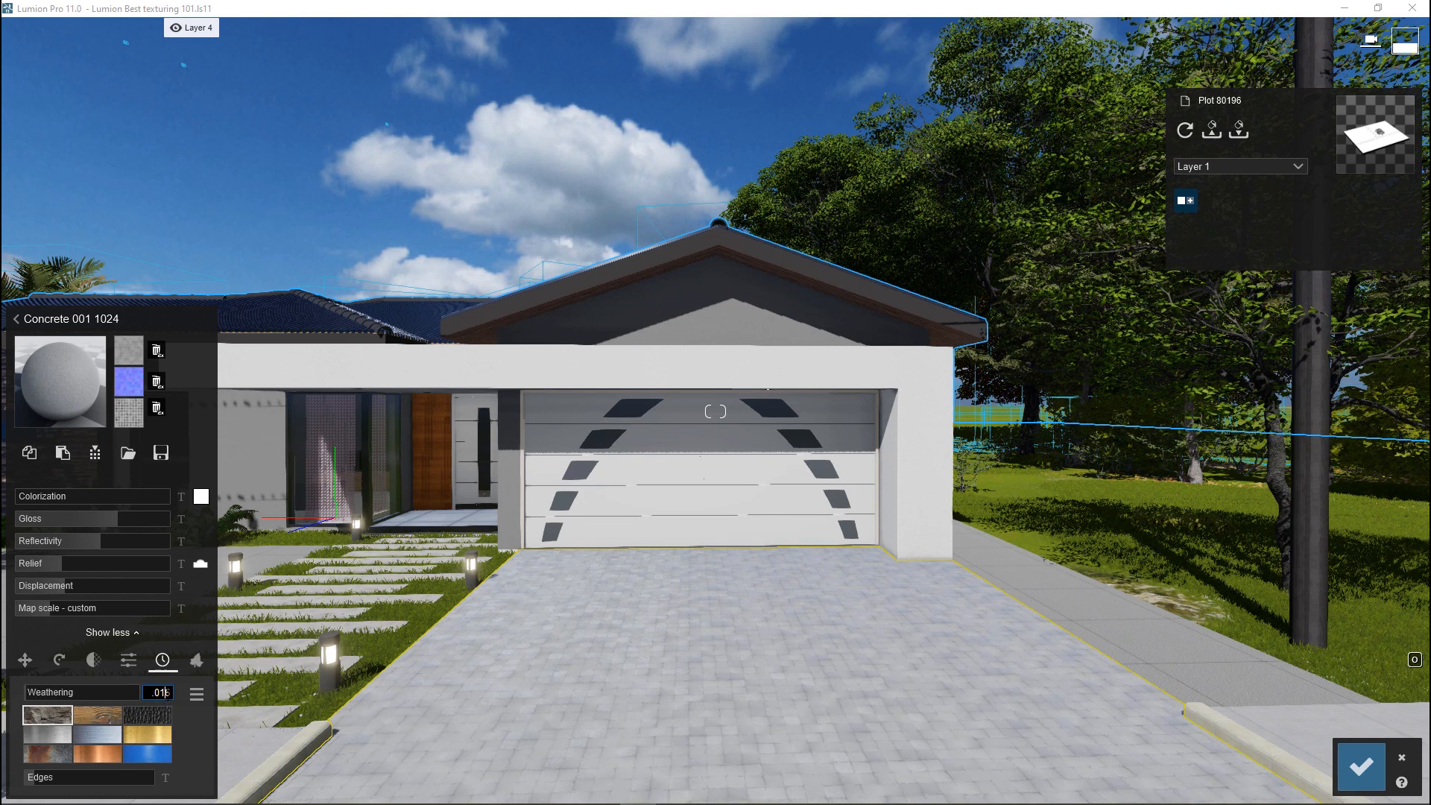
pyautogui.click(156, 693)
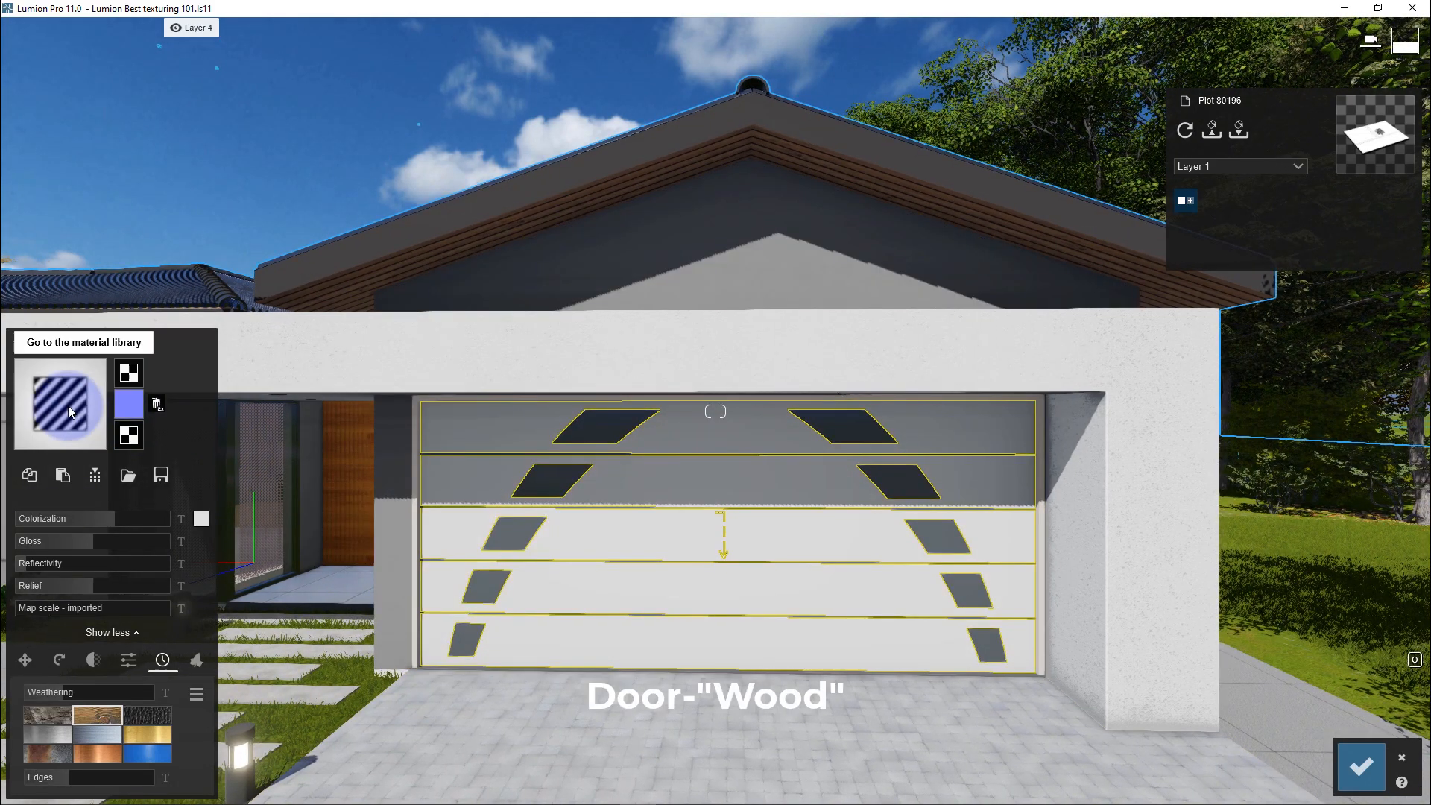
# Apply Polii Wood Flooring to the garage door and load its displacement map from the tutorial textures
pyautogui.click(81, 342)
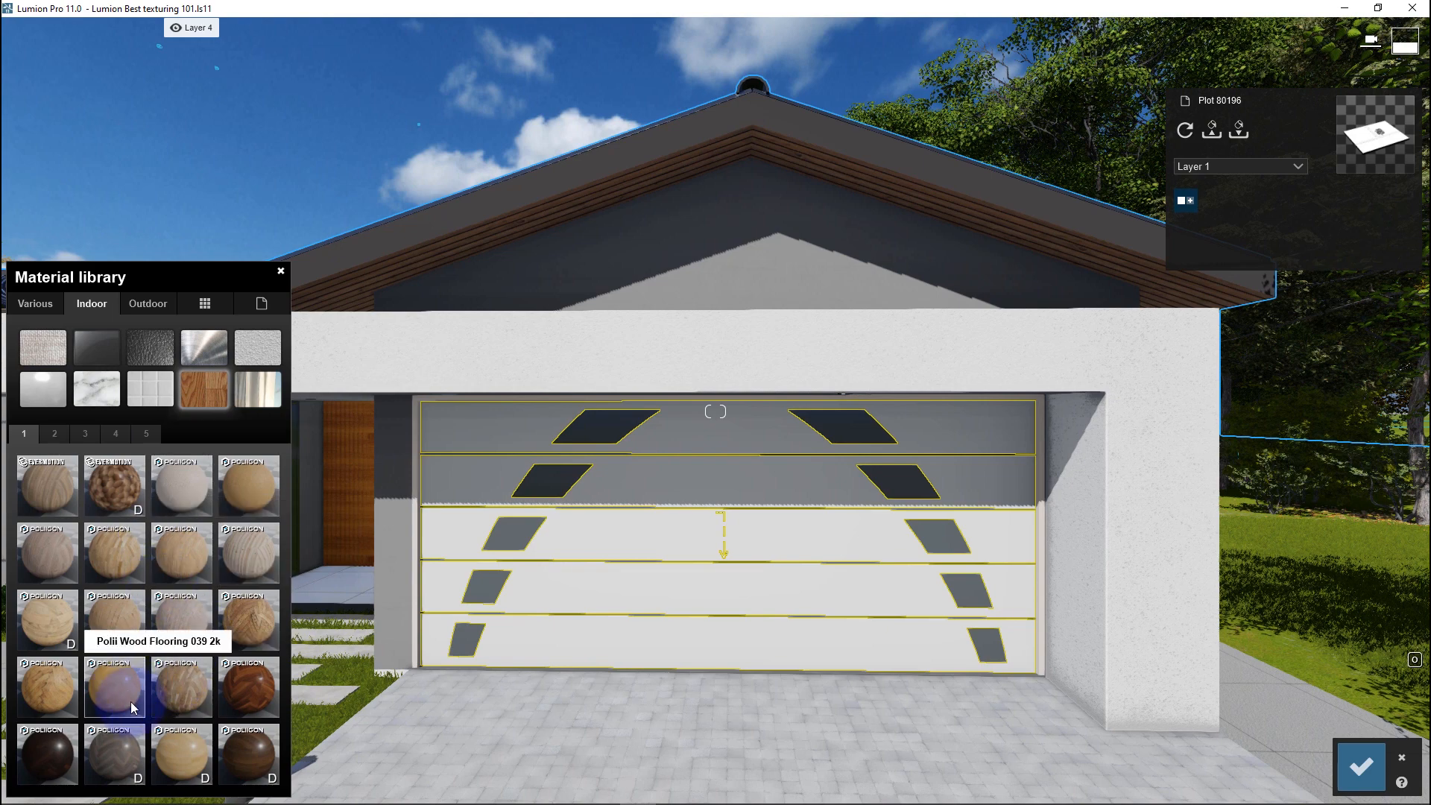
pyautogui.click(113, 687)
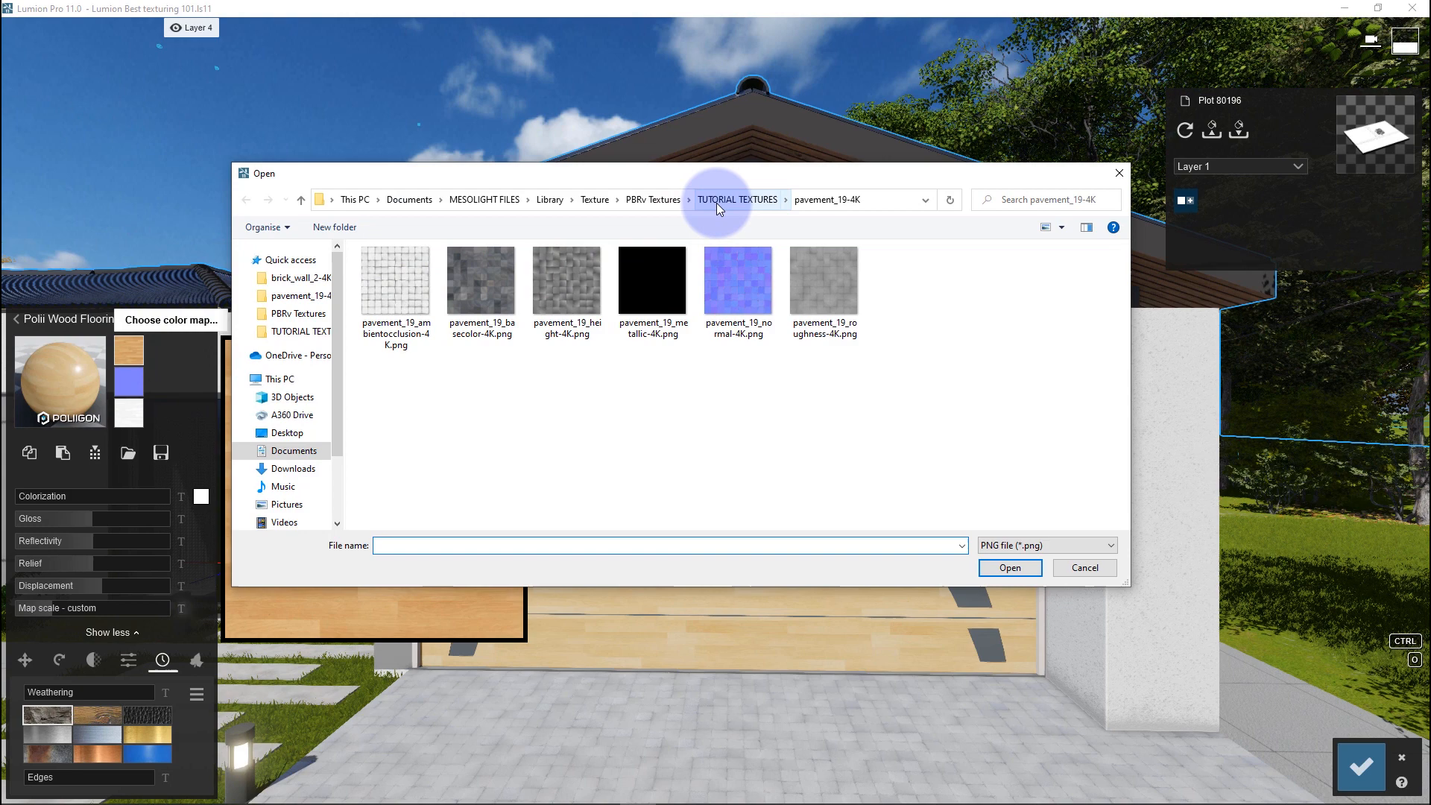
pyautogui.click(738, 198)
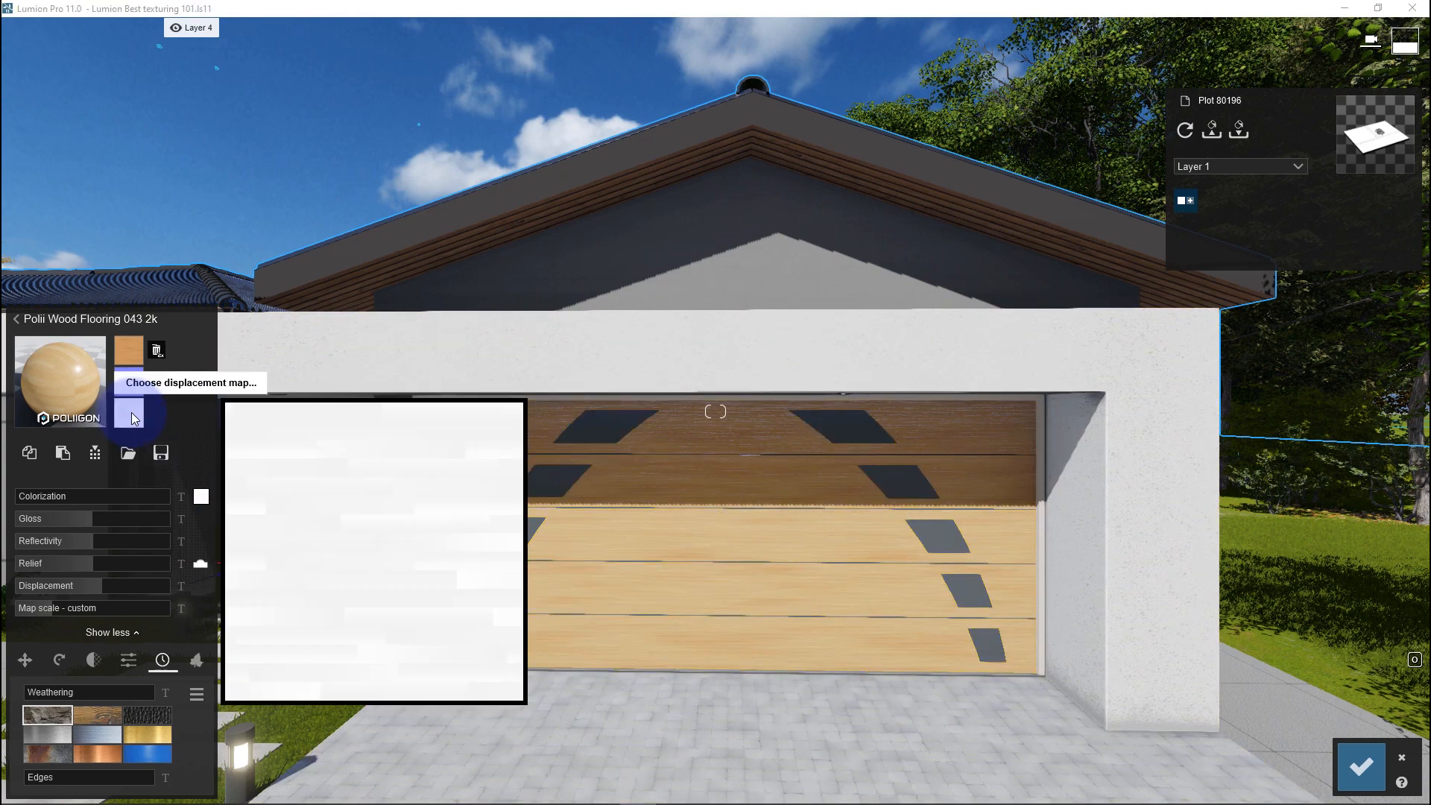
pyautogui.click(133, 416)
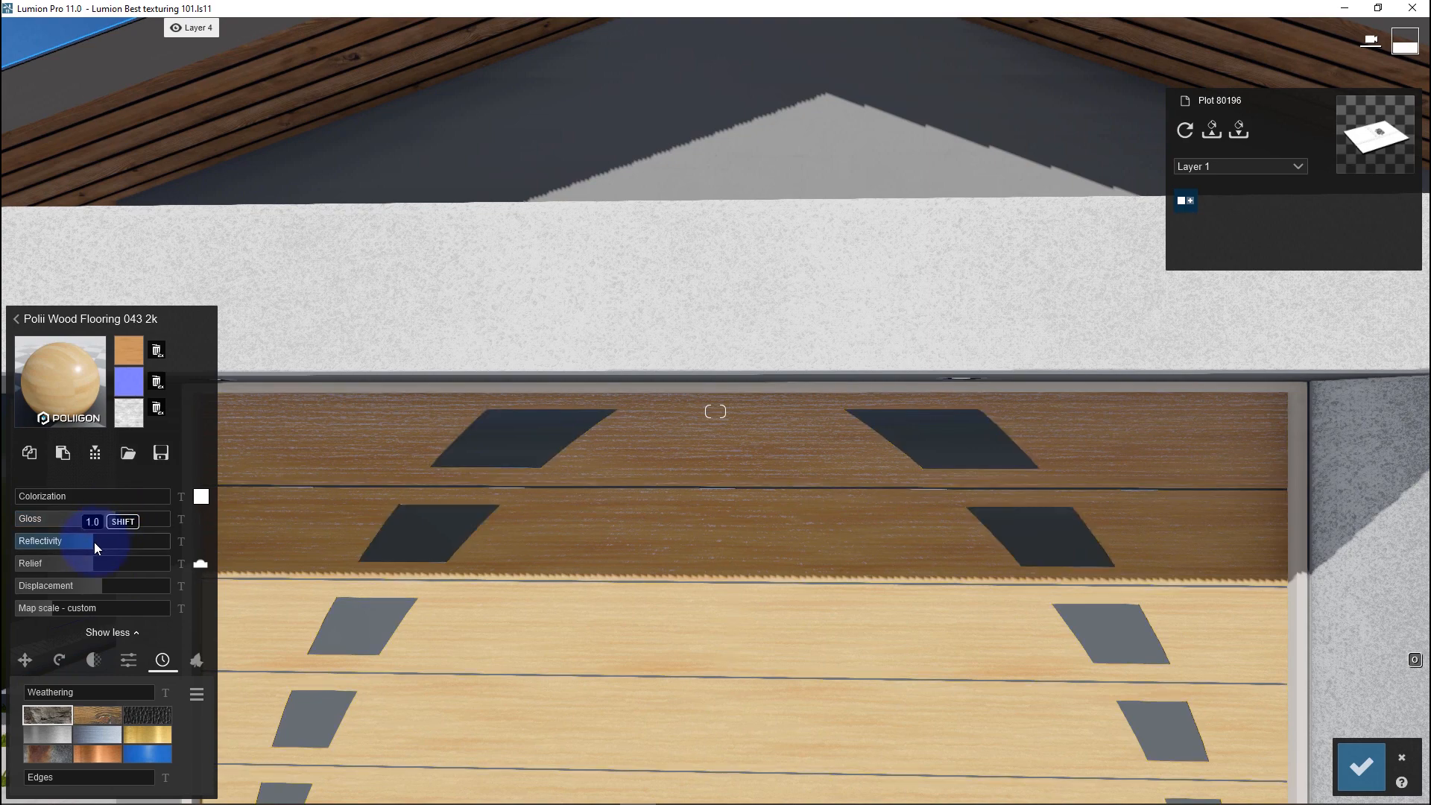
# Set the wood door to reflectivity 1.2, relief 0.6, adjusted gloss and displacement, with light edge weathering
pyautogui.moveTo(94, 547); pyautogui.dragTo(103, 547)
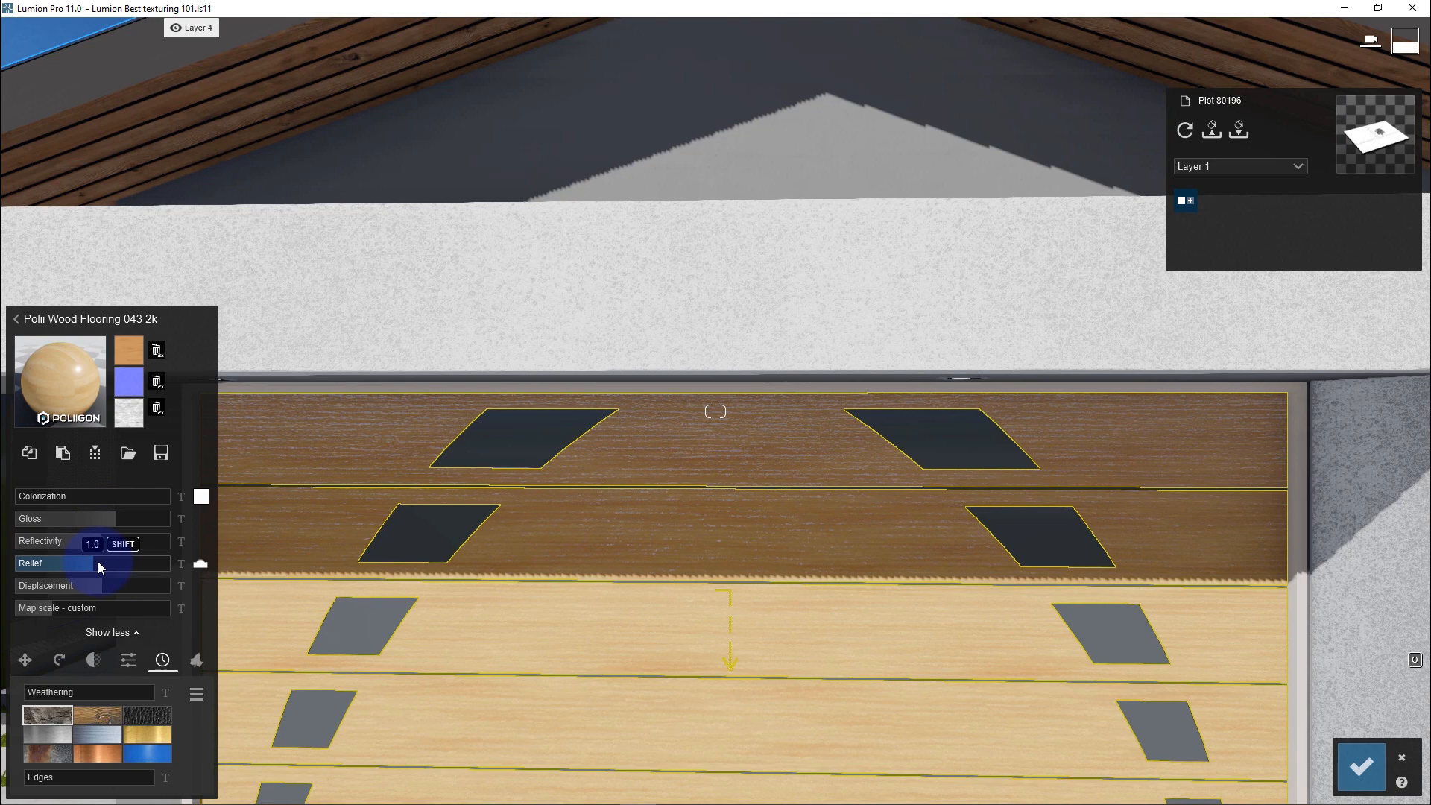
pyautogui.moveTo(77, 539); pyautogui.dragTo(93, 540)
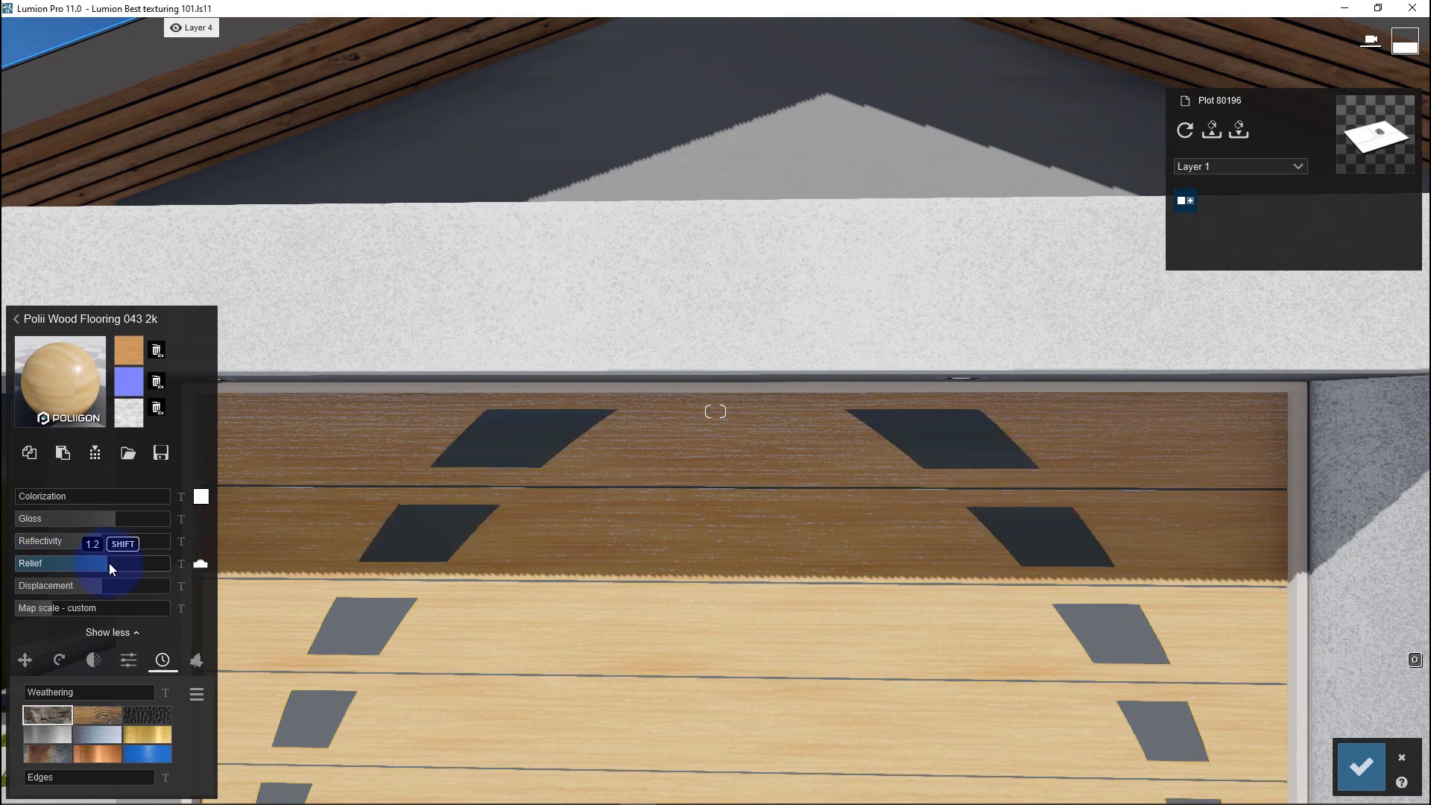
pyautogui.moveTo(120, 563); pyautogui.dragTo(82, 564)
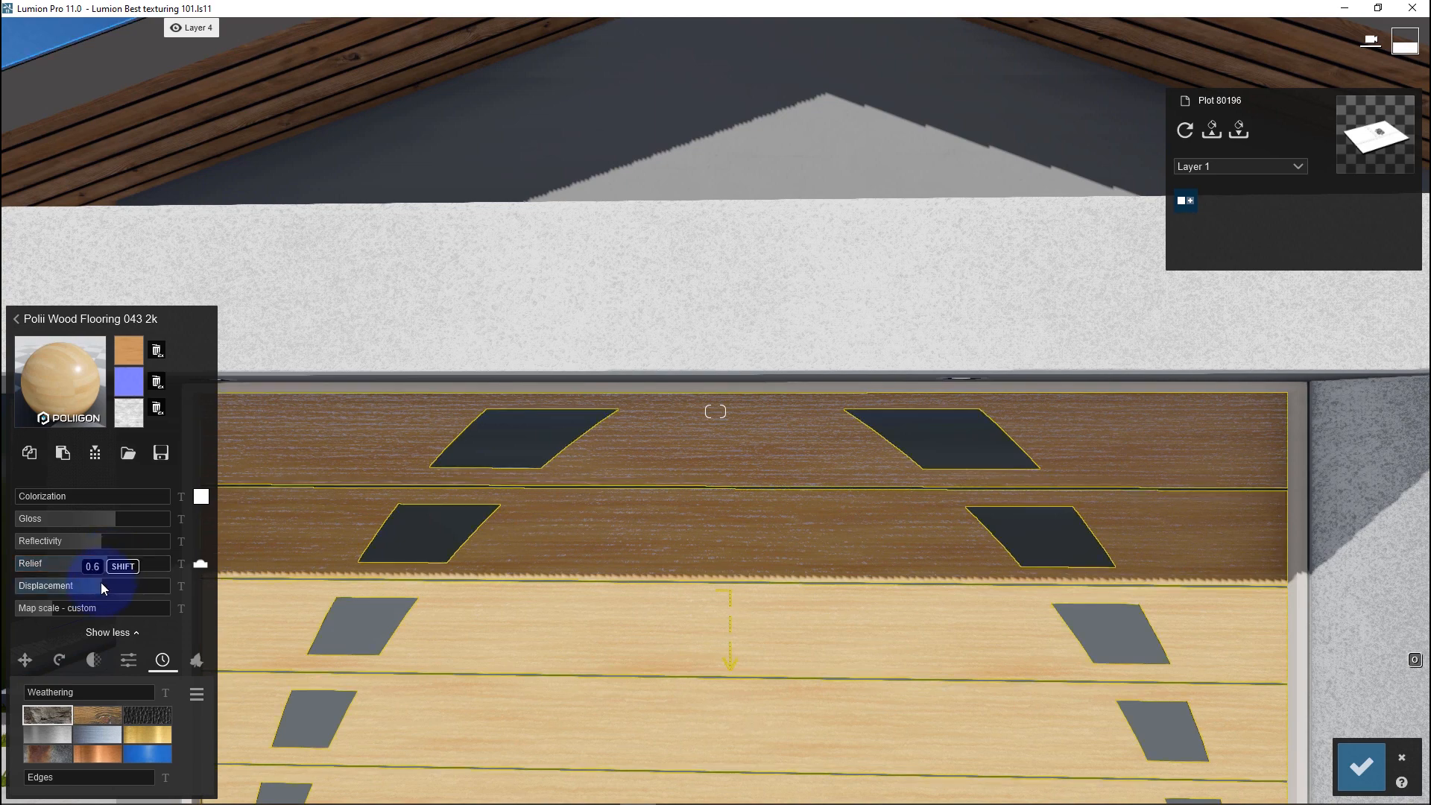
pyautogui.moveTo(100, 564); pyautogui.dragTo(87, 564)
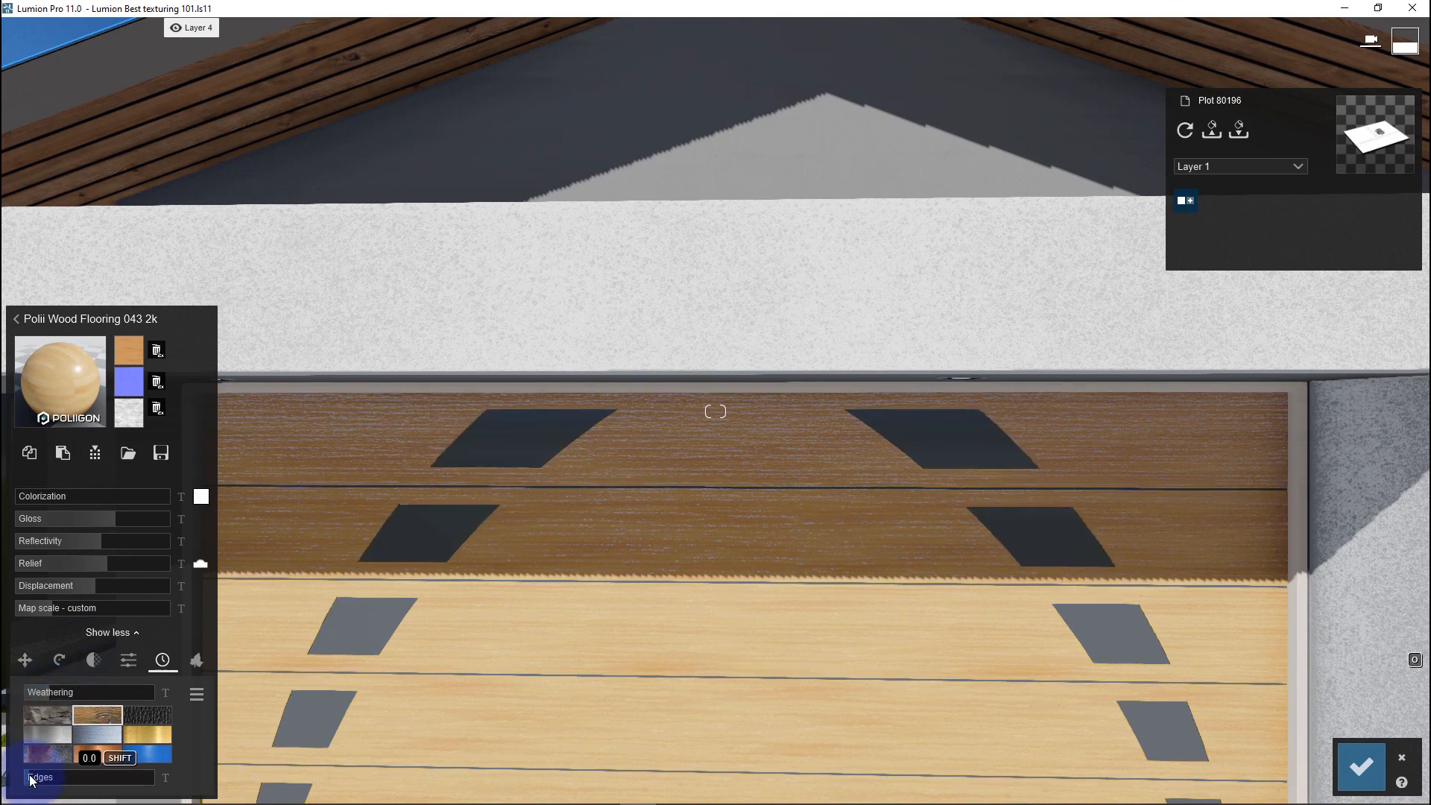
pyautogui.click(73, 734)
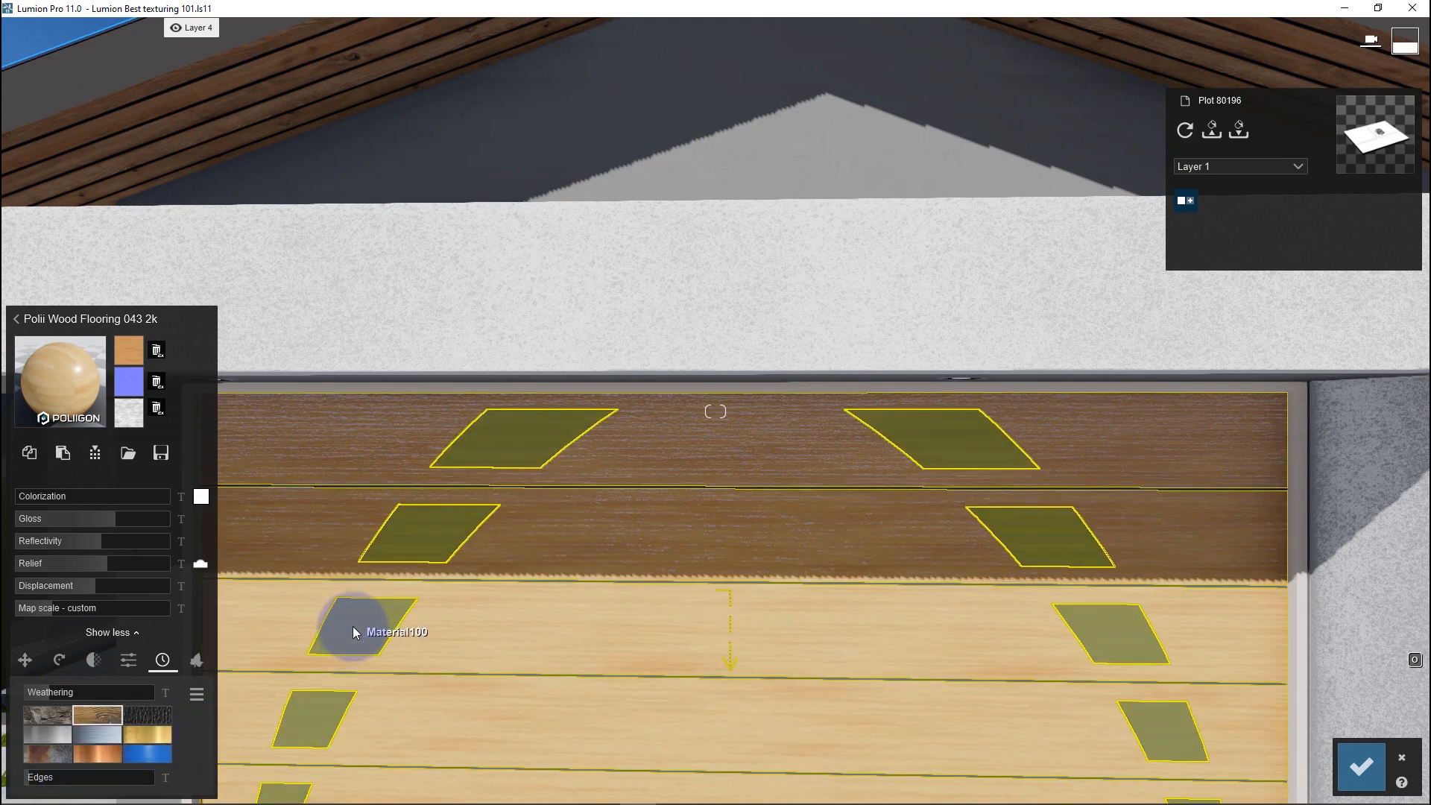
# Colorize the door frame's Aluminium material black and raise its gloss
pyautogui.click(16, 319)
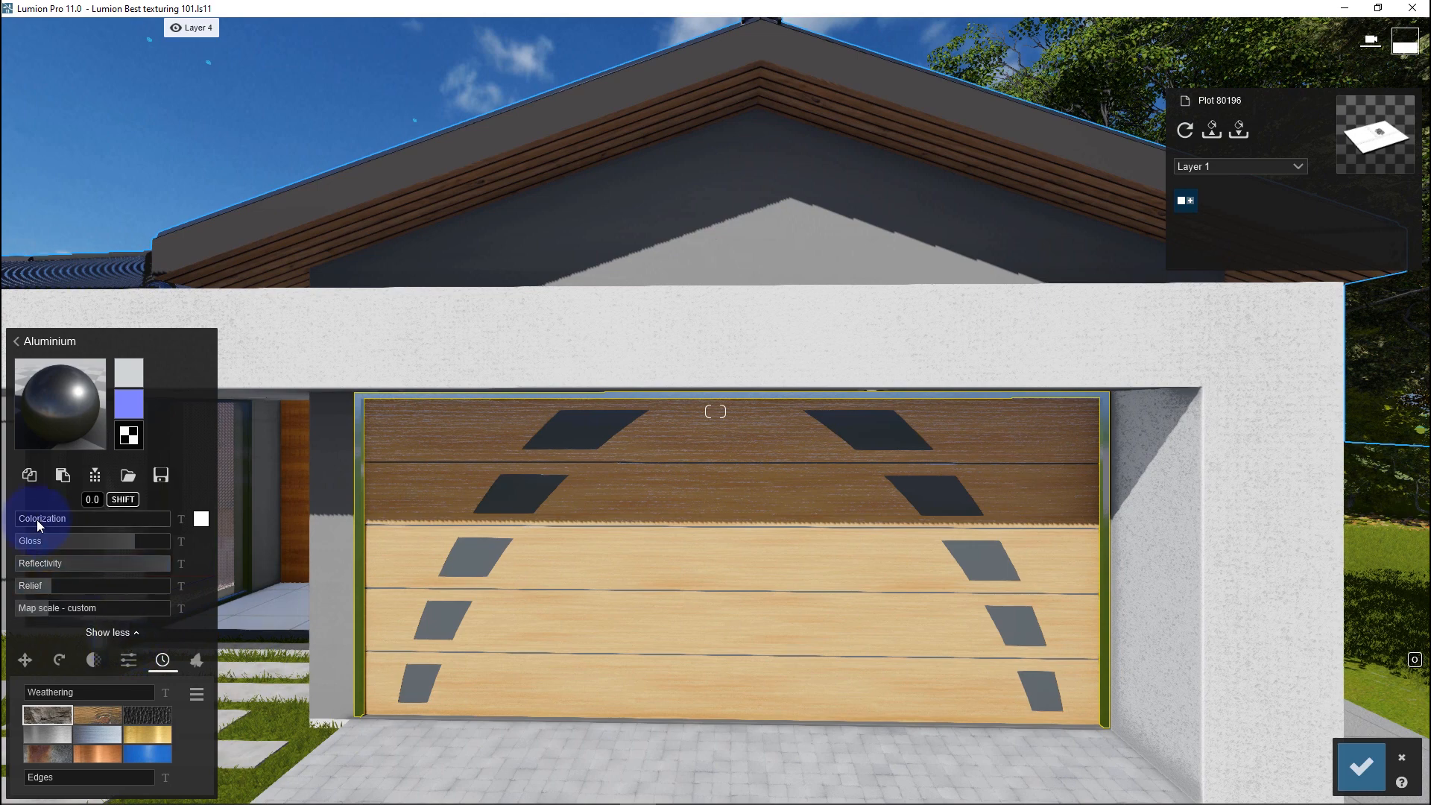
pyautogui.click(202, 518)
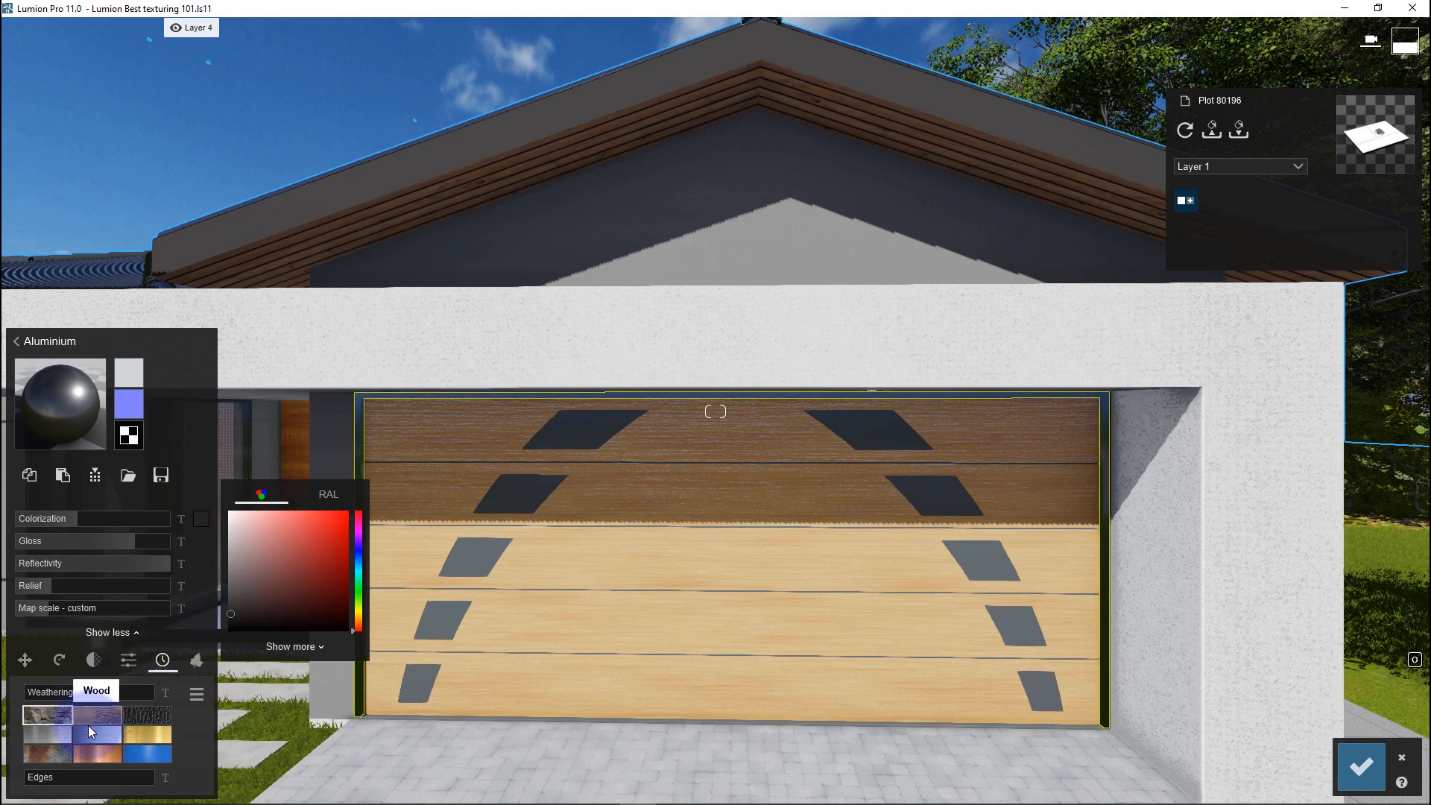
pyautogui.click(49, 690)
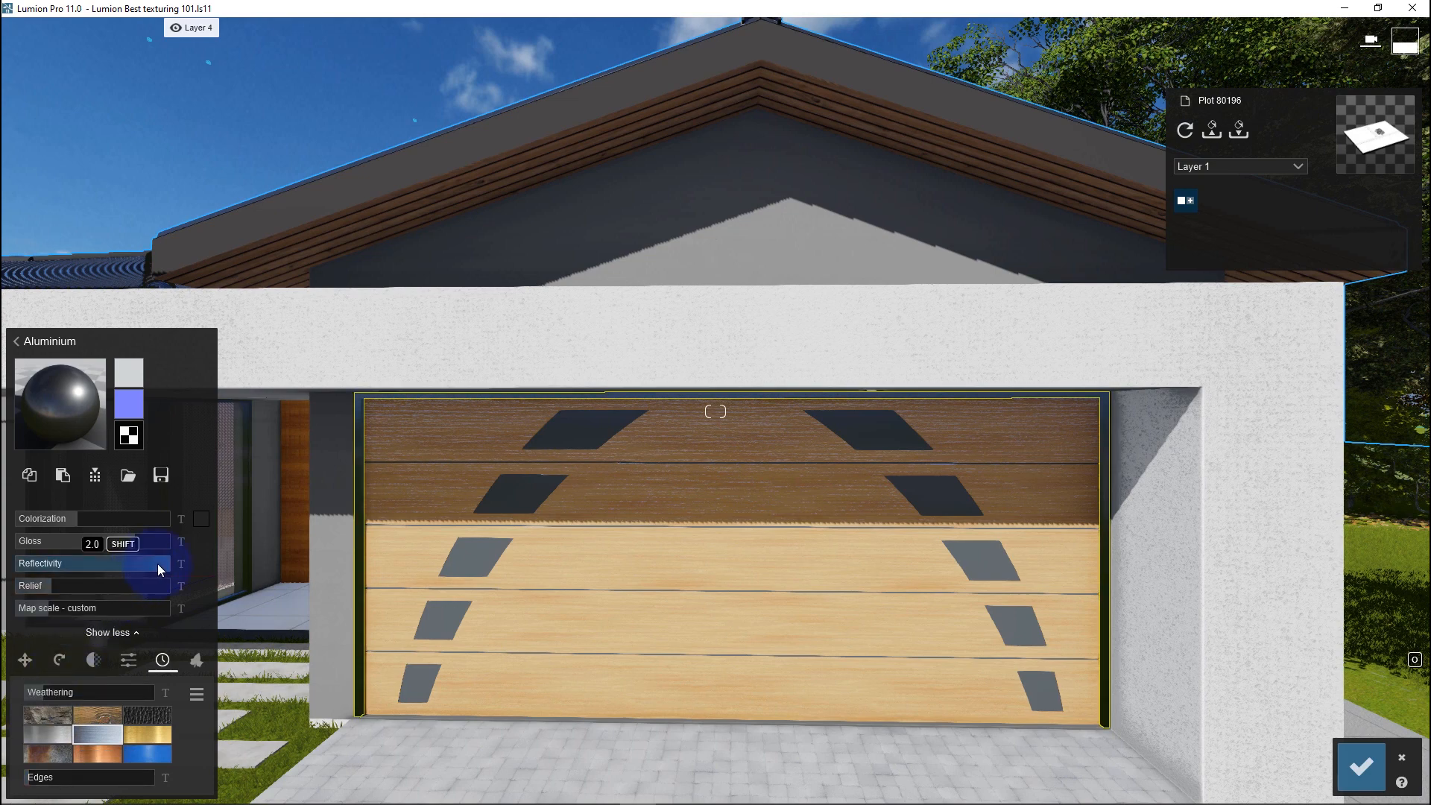
pyautogui.moveTo(164, 540); pyautogui.dragTo(150, 539)
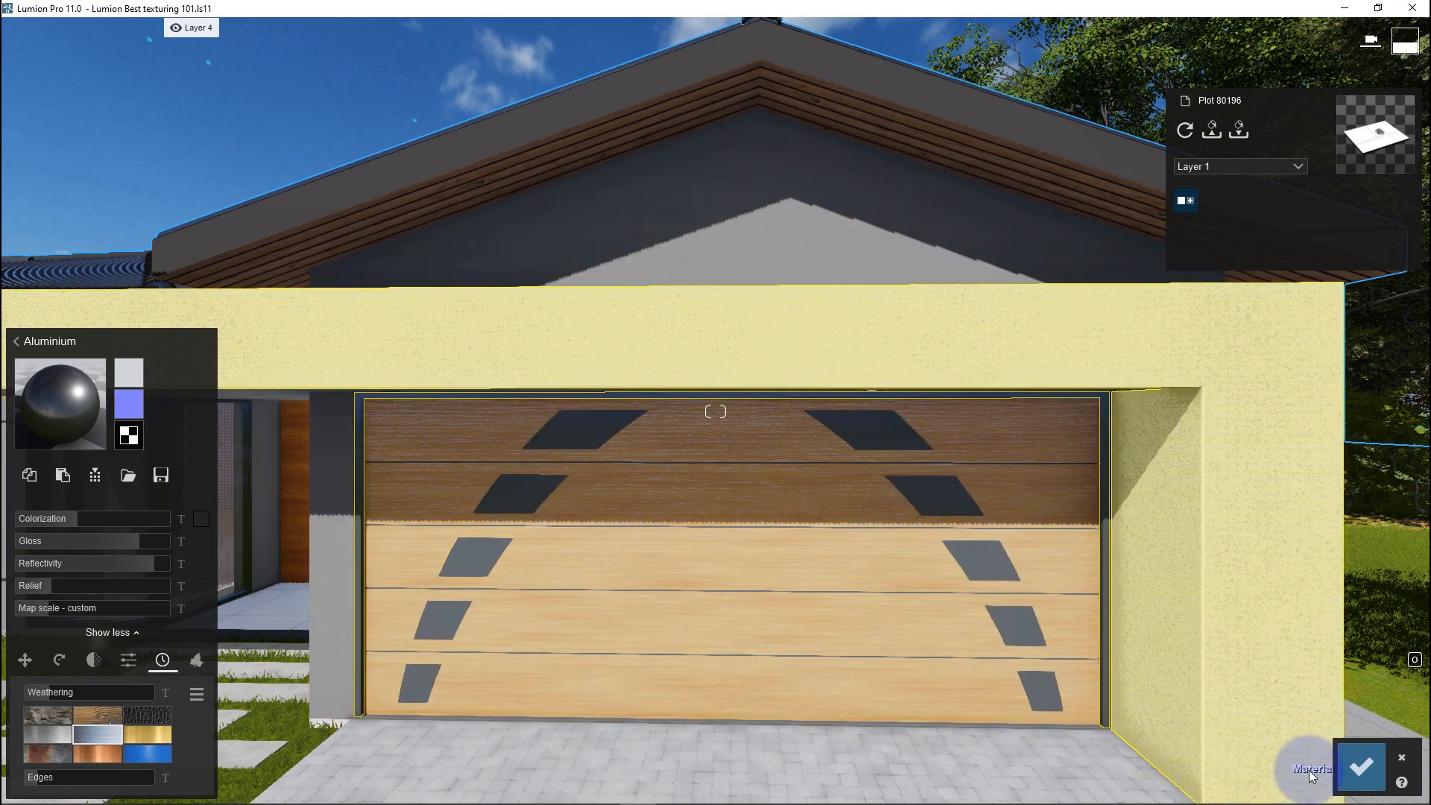
# Confirm the checkmark to save the garage door material changes
pyautogui.click(1359, 764)
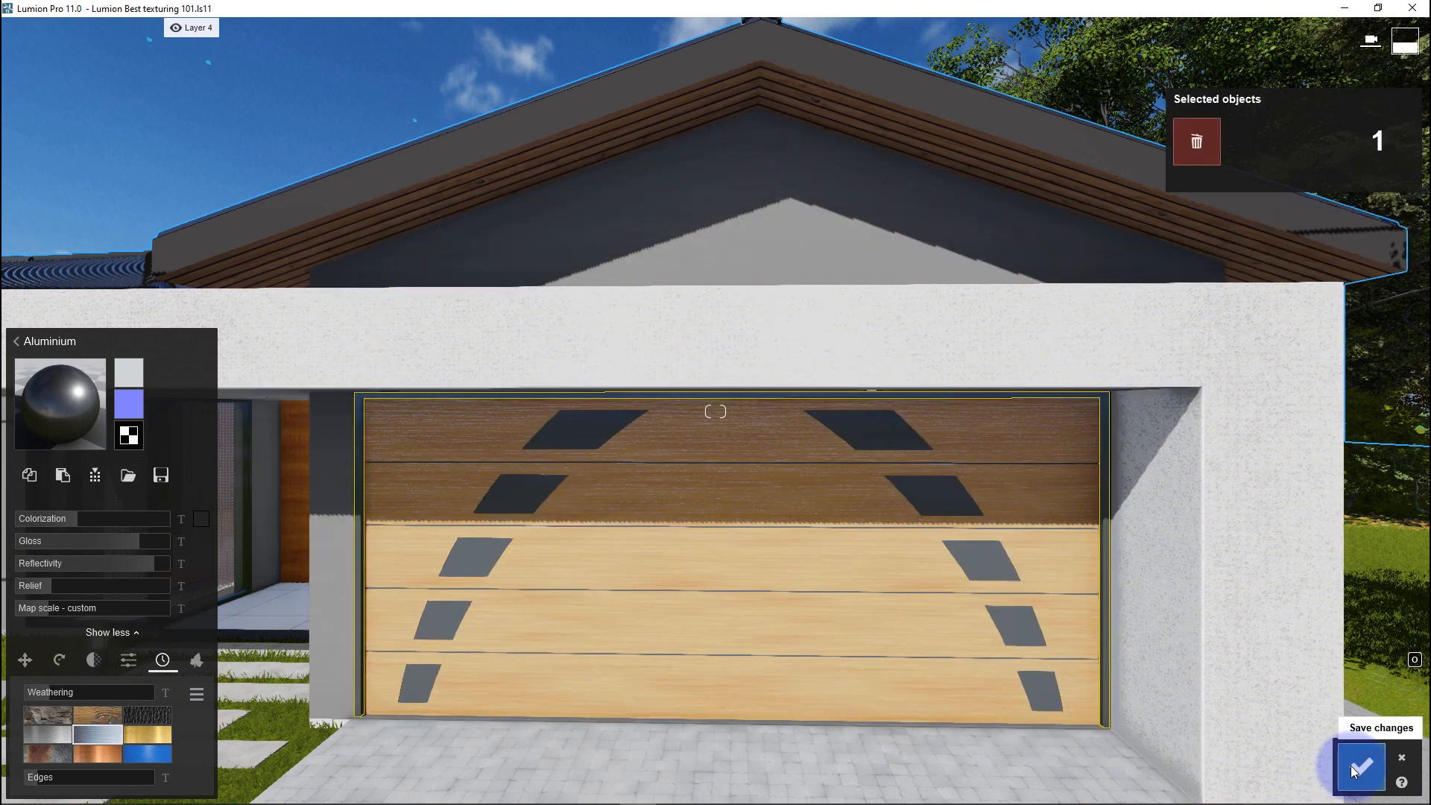
pyautogui.click(1359, 766)
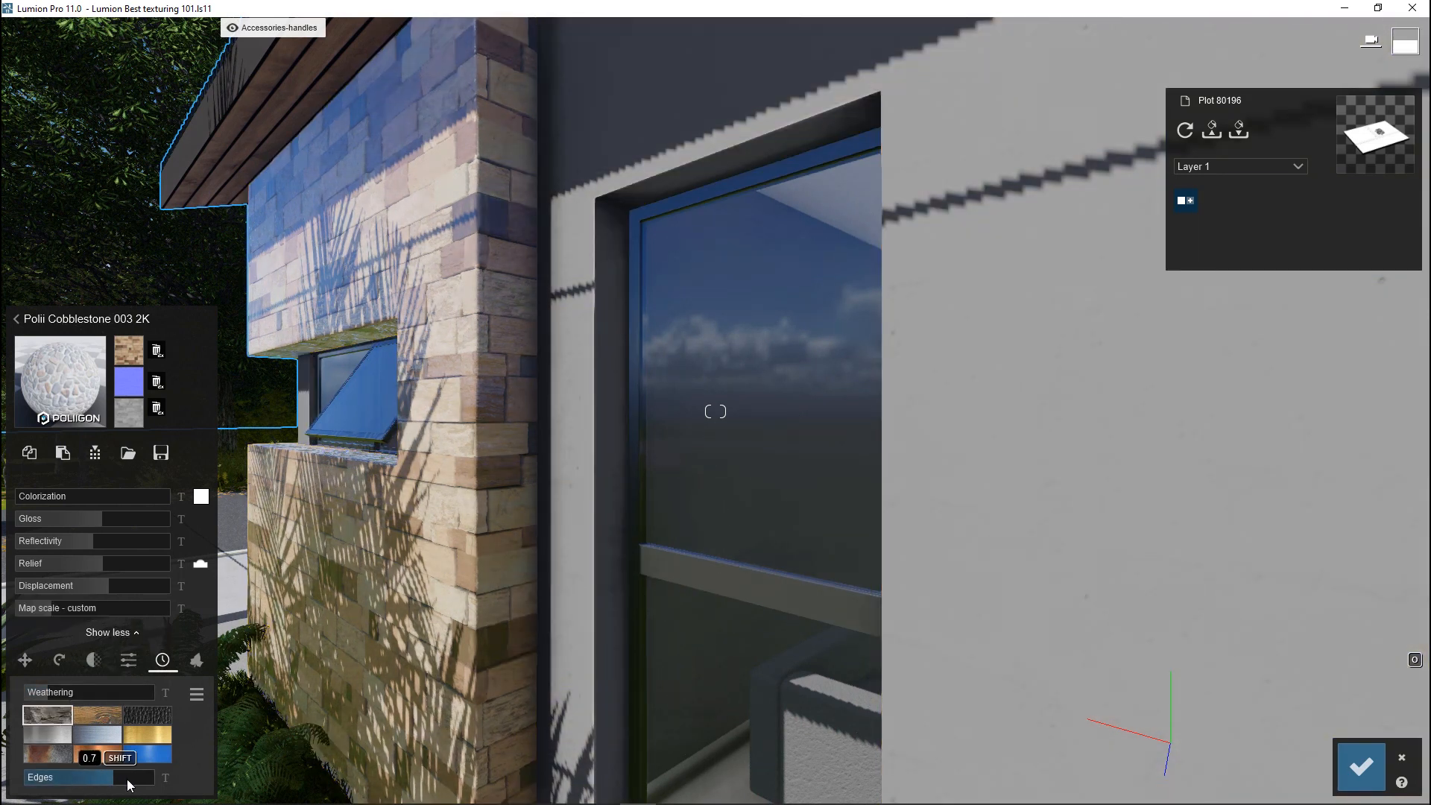
# Set the cobblestone edge weathering, then restore the Photo - 10 camera among the saved photo views
pyautogui.moveTo(119, 776); pyautogui.dragTo(89, 777)
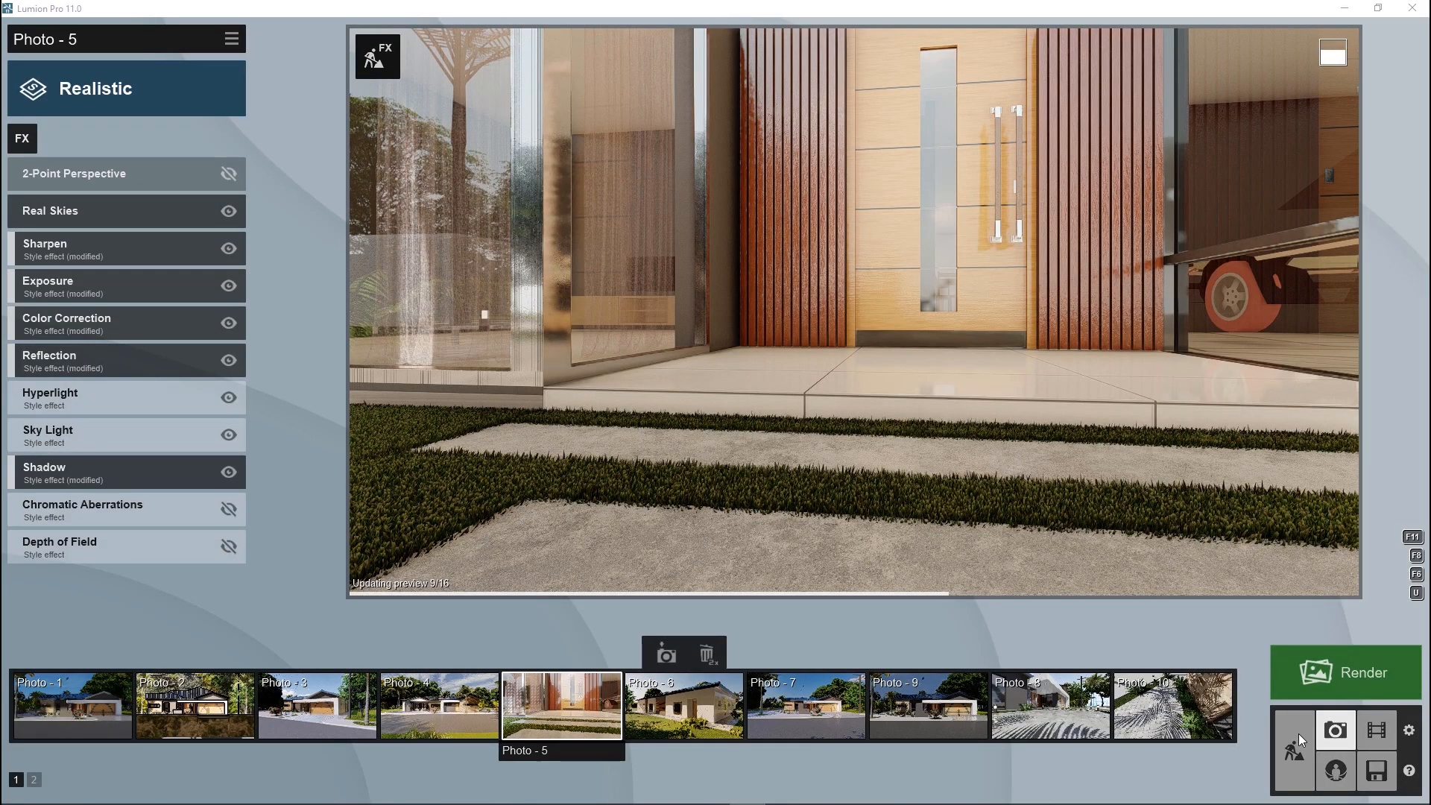
pyautogui.click(1049, 705)
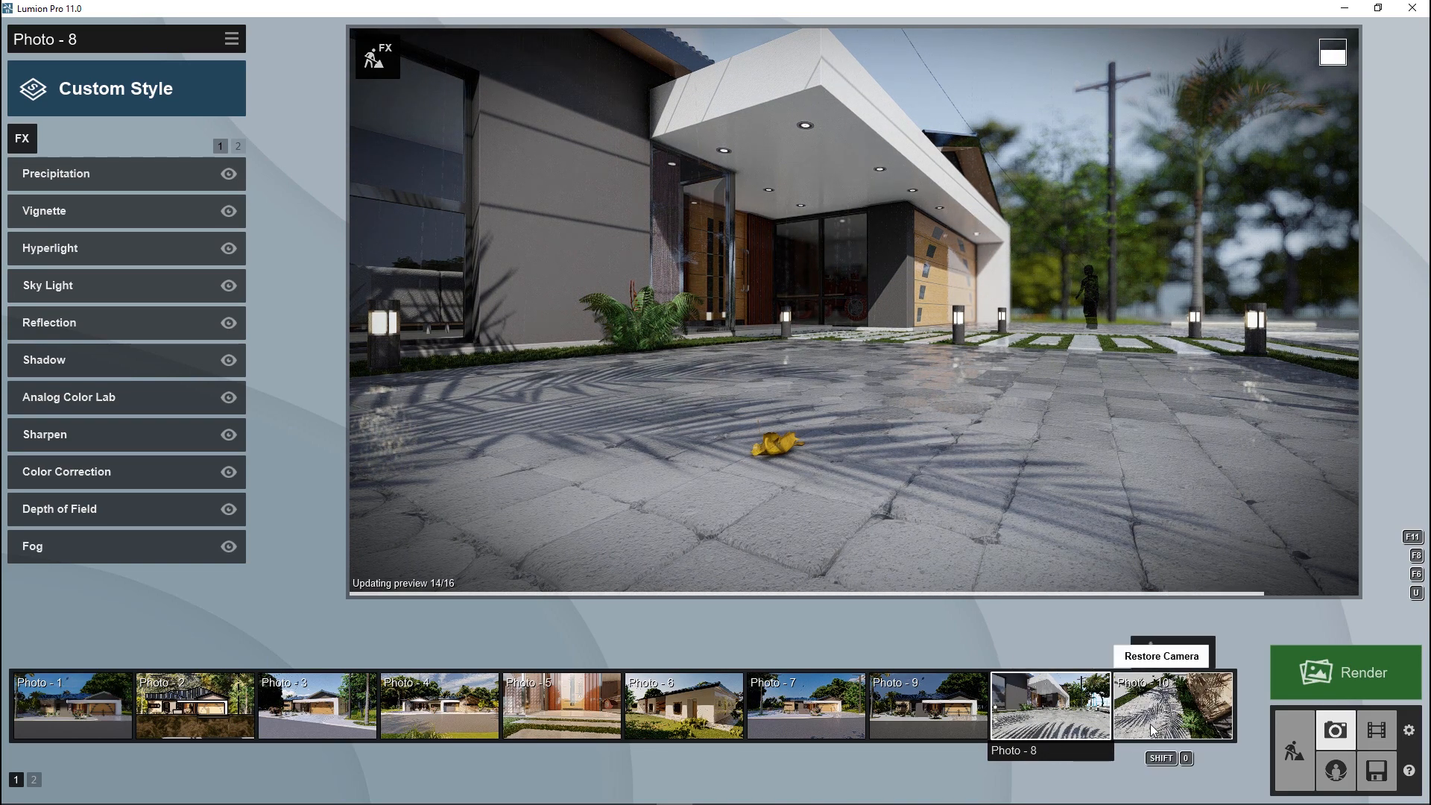
pyautogui.click(1173, 704)
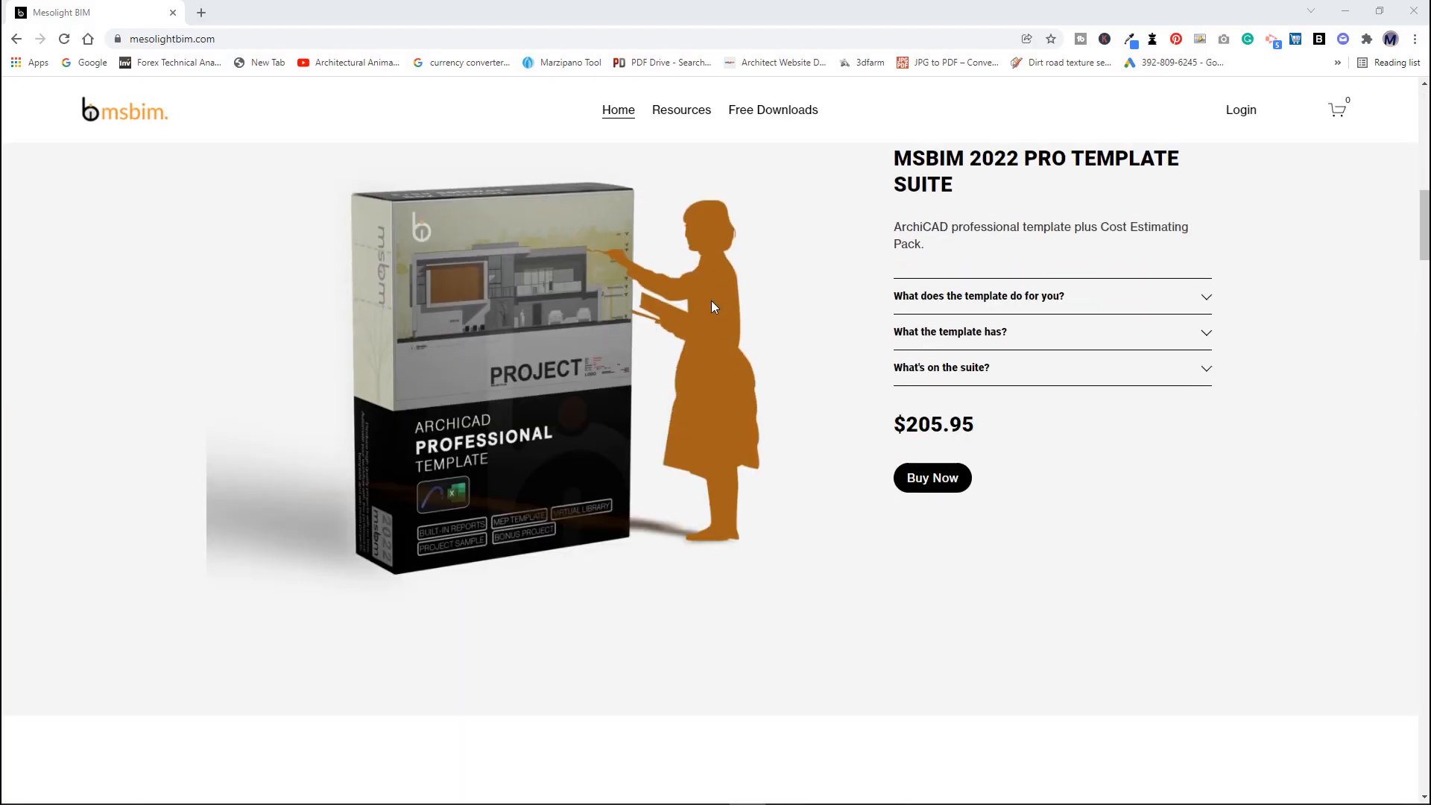
pyautogui.scroll(-3)
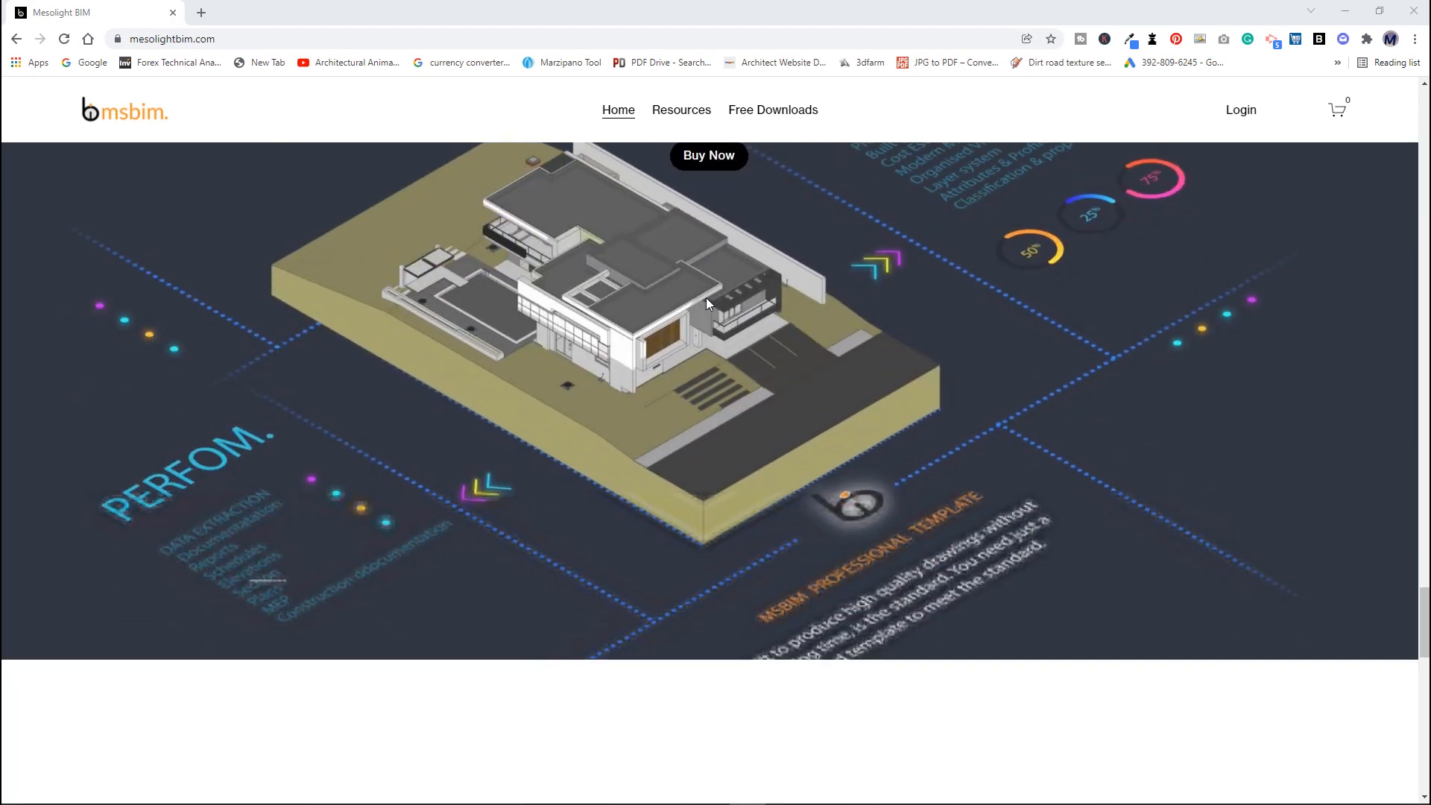
pyautogui.scroll(-3)
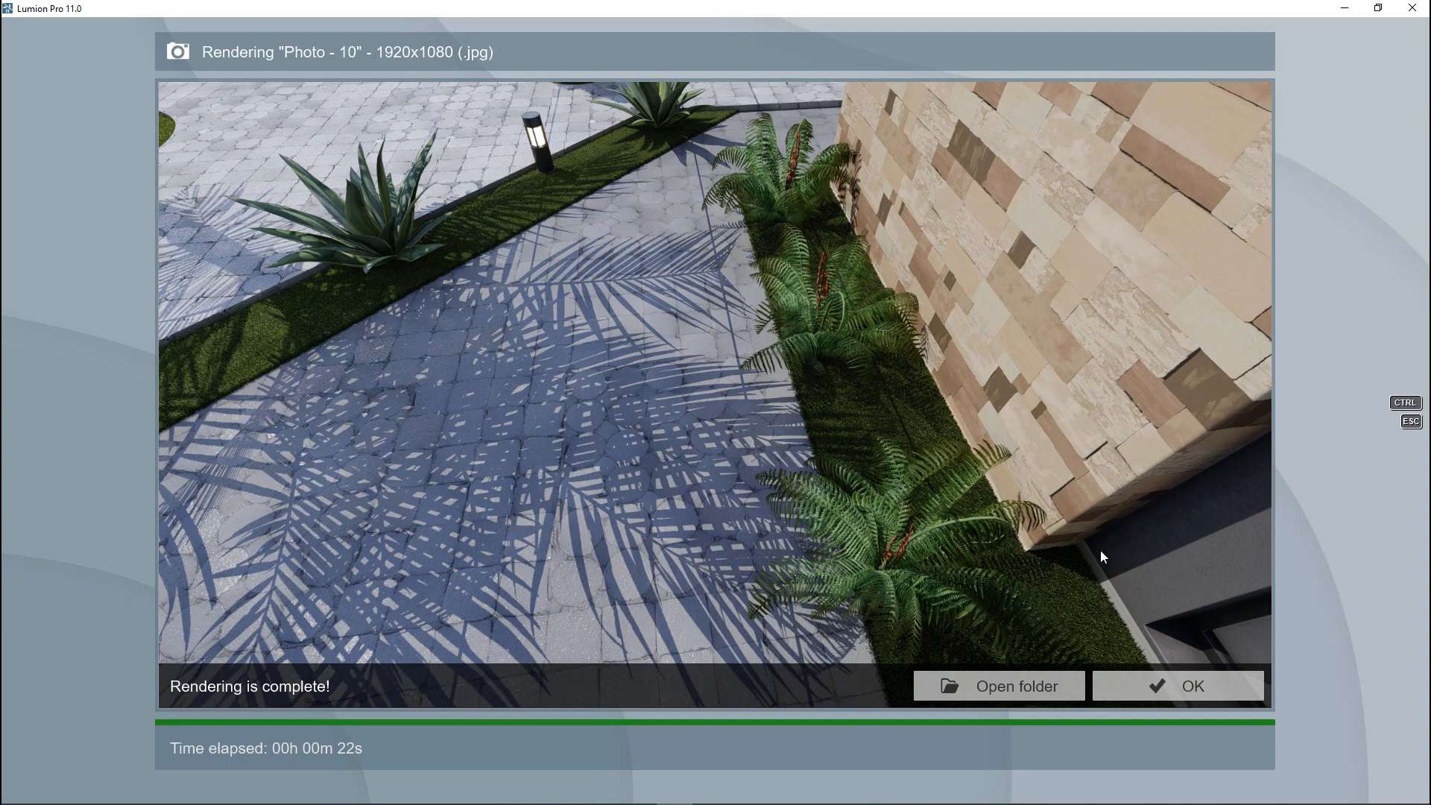
# Close the finished 1920x1080 Photo - 10 render window with OK, returning to the photo views
pyautogui.click(1176, 685)
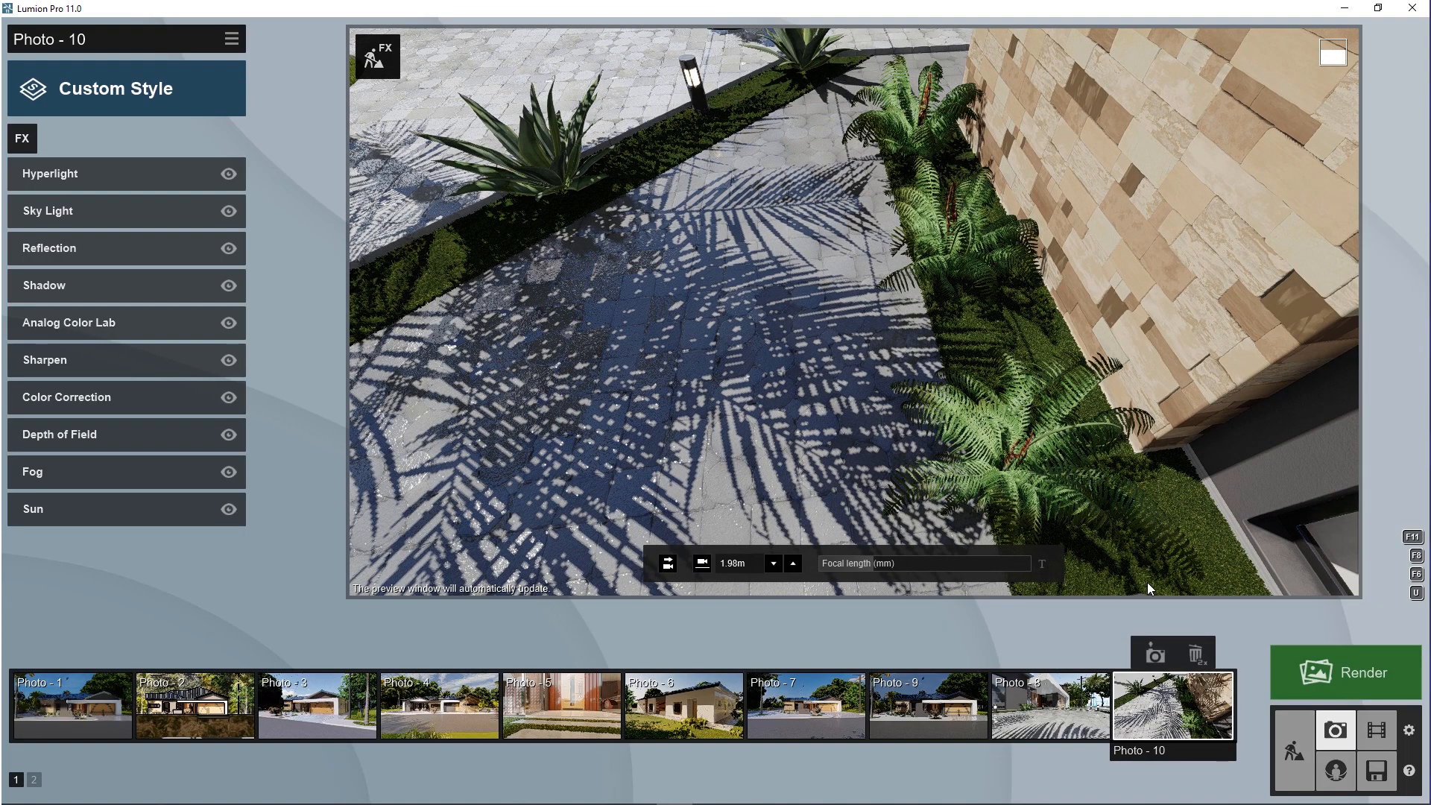